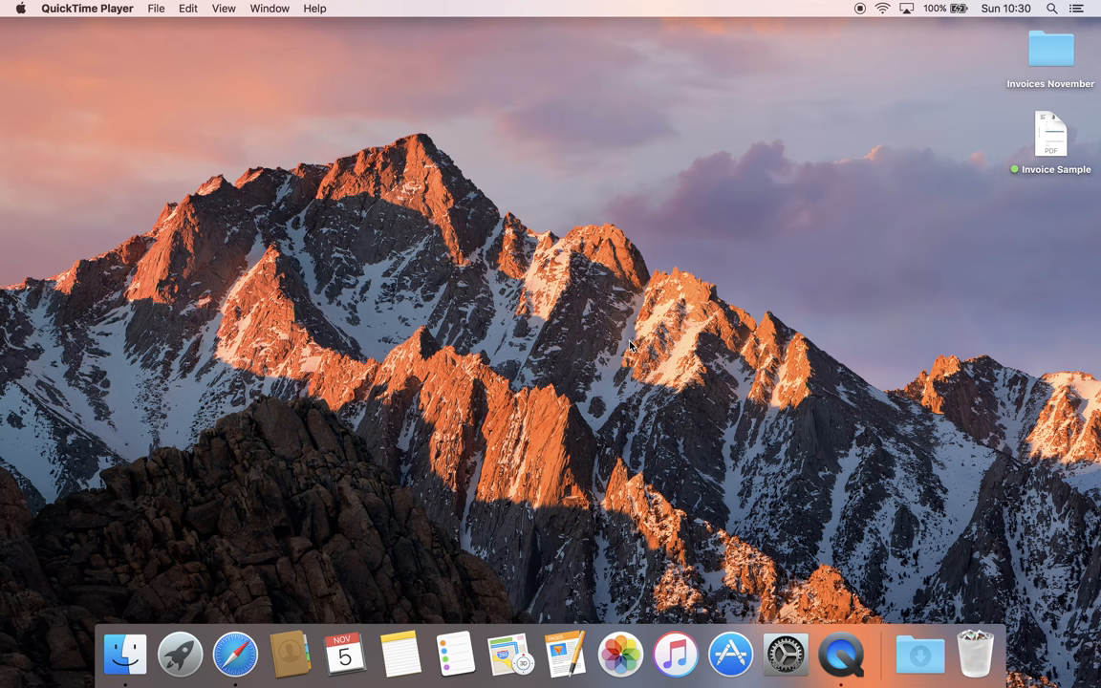
mouse_move(621, 323)
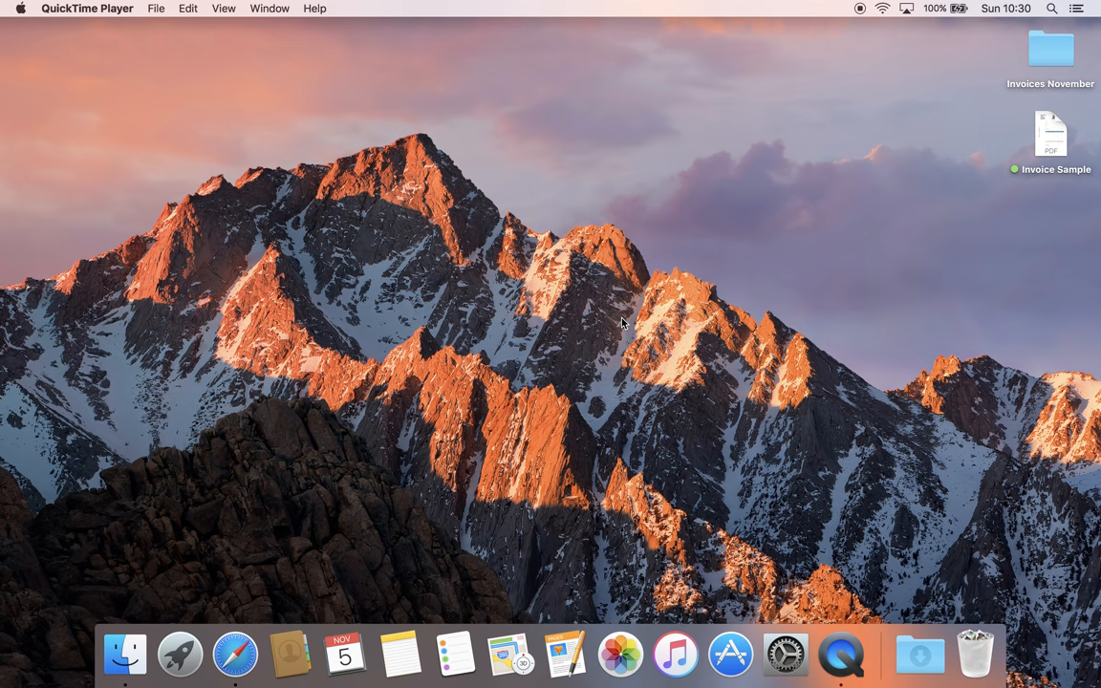
mouse_move(617, 325)
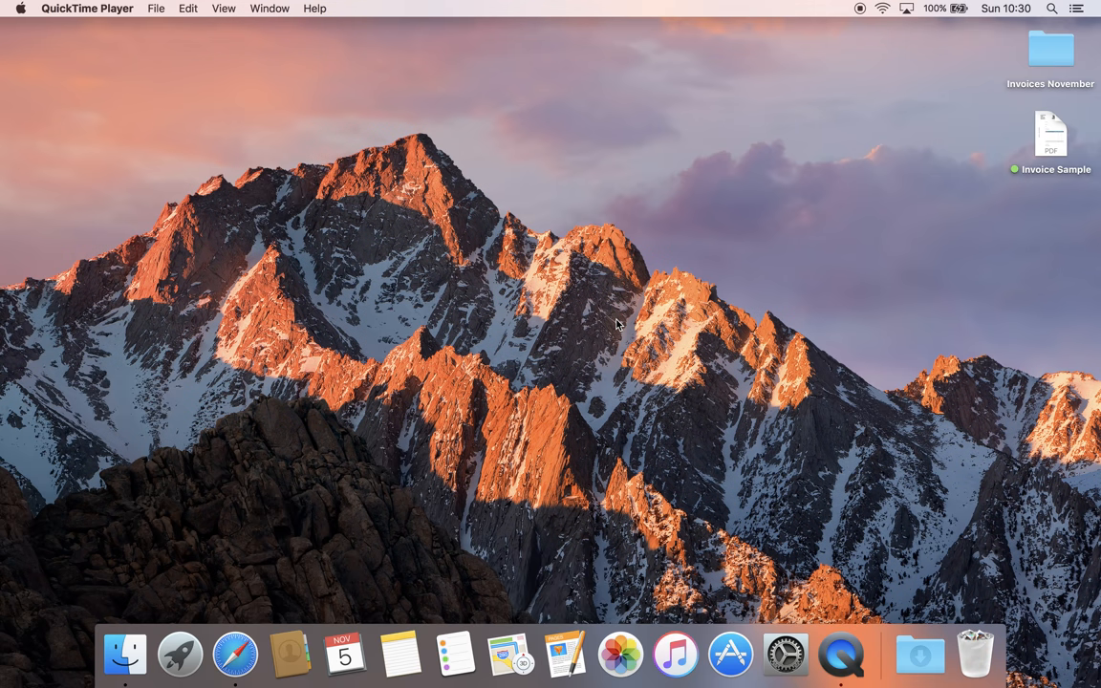
mouse_move(627, 313)
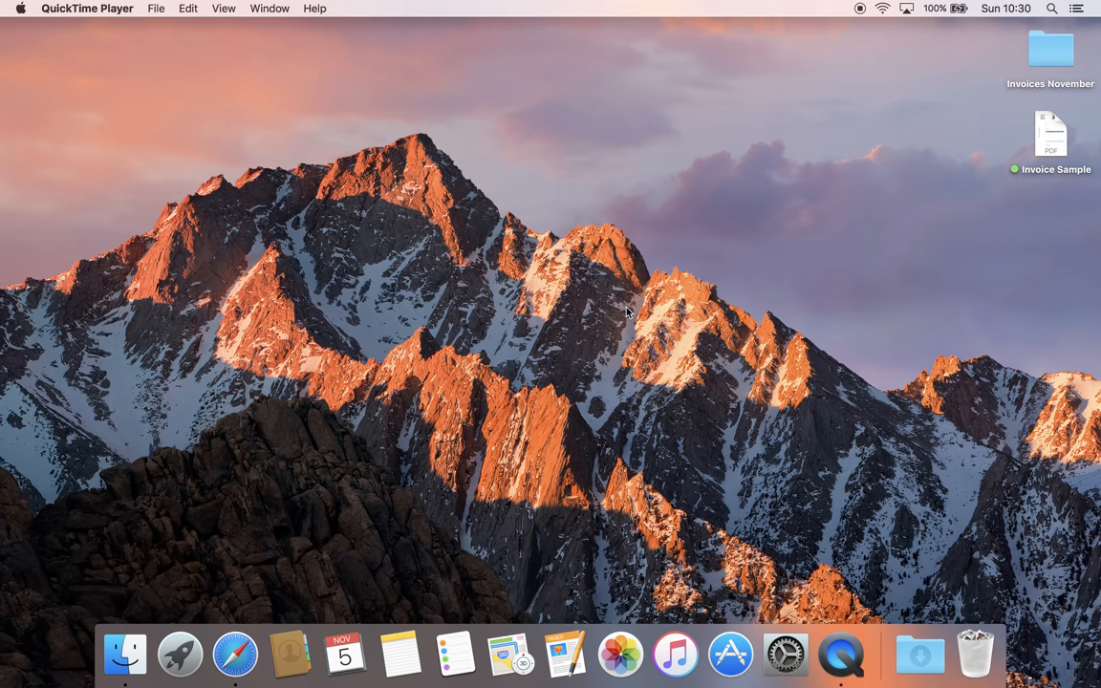
mouse_move(256, 539)
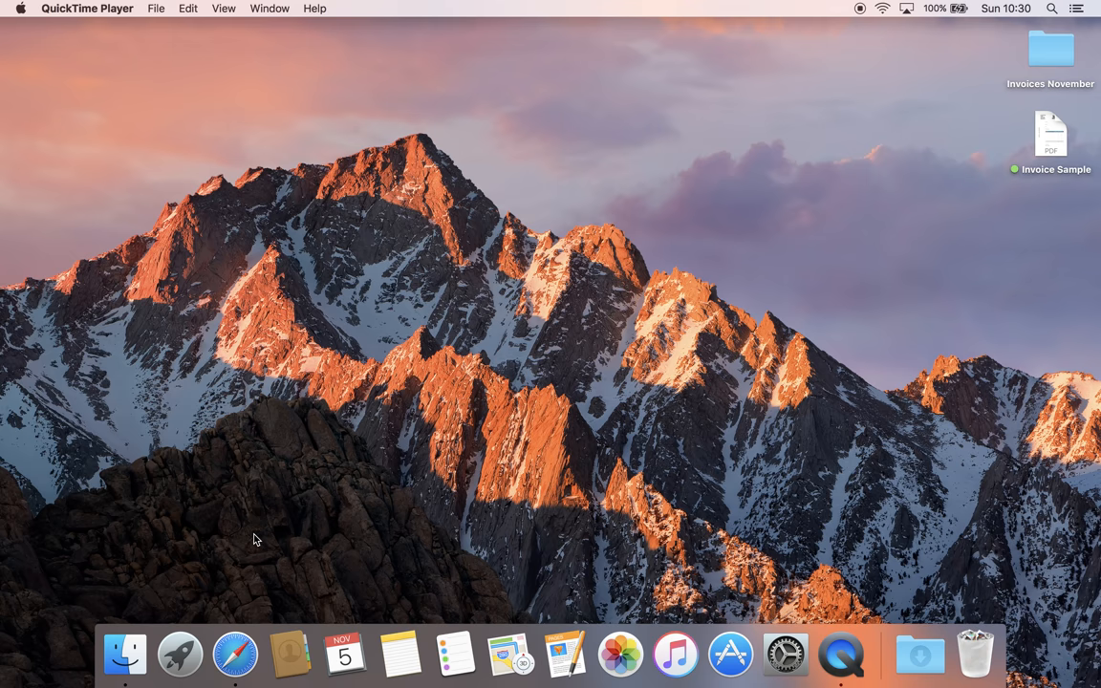
Step: Show the BOOTCAMP drive in a Finder window with its Windows folders listed
click(124, 653)
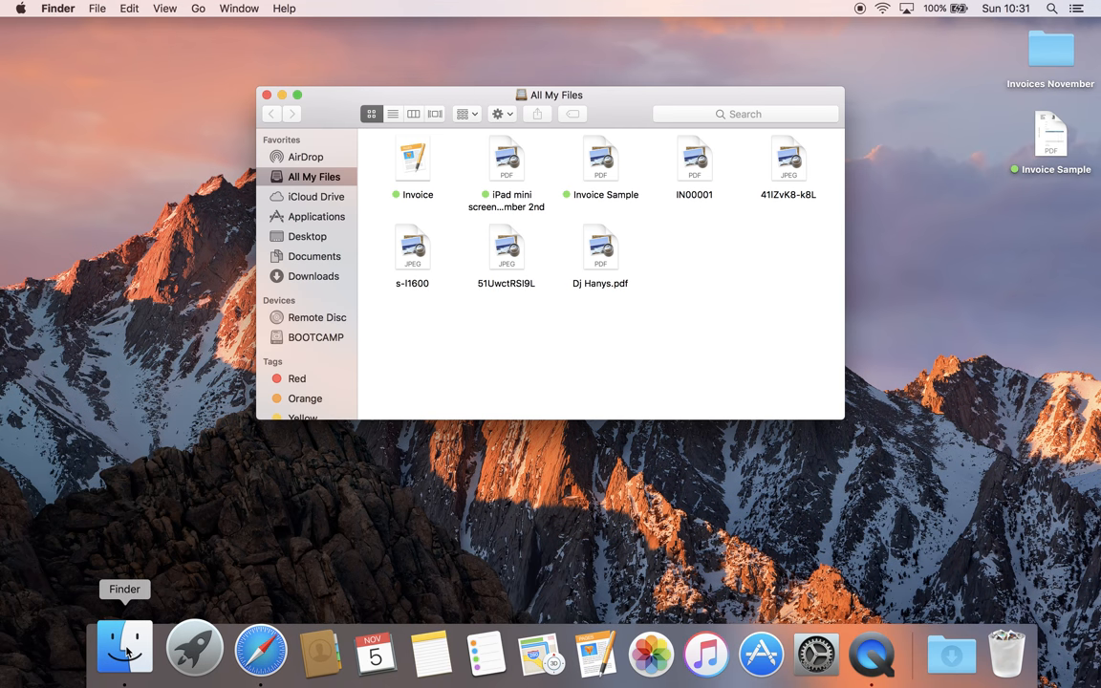
click(315, 337)
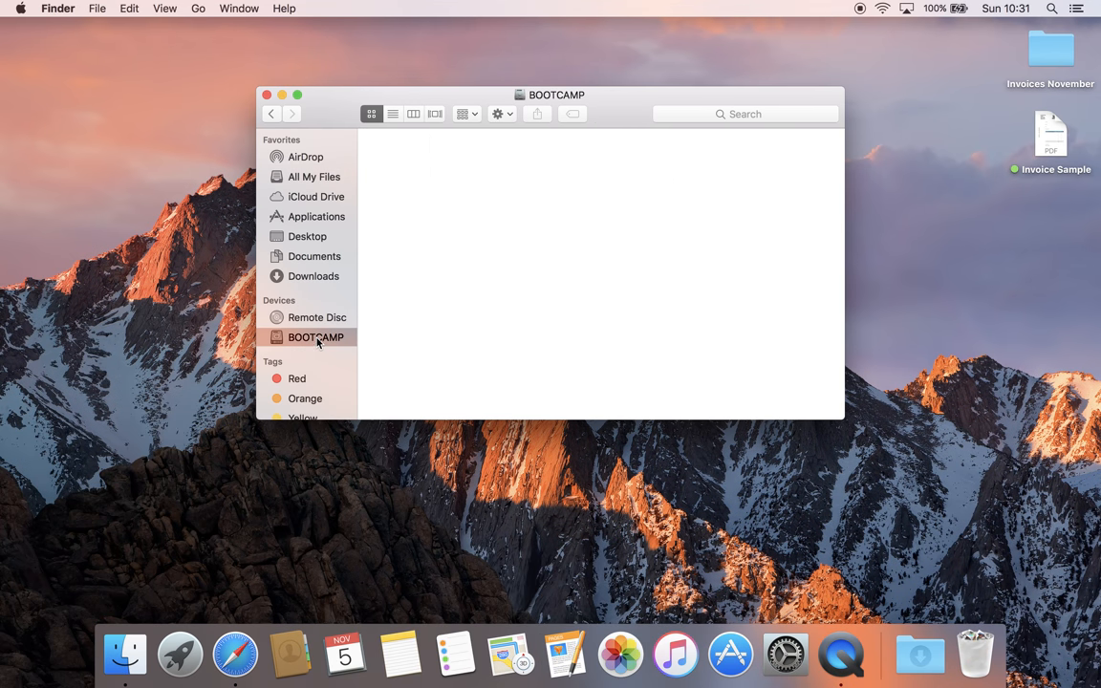
click(317, 336)
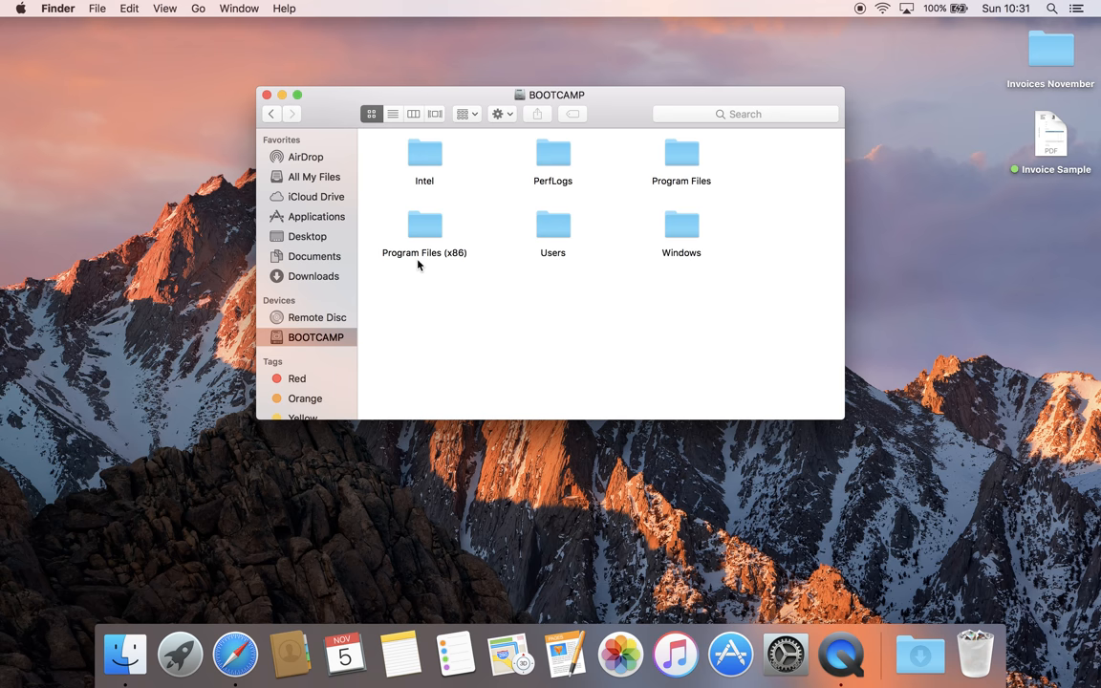
mouse_move(512, 271)
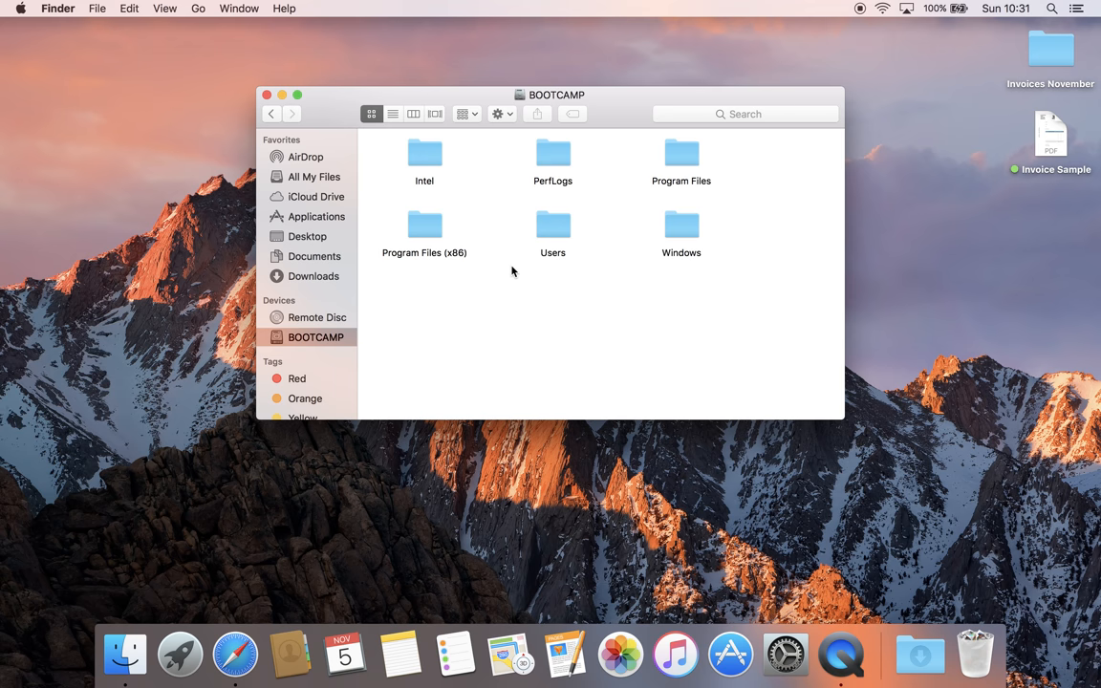
mouse_move(491, 260)
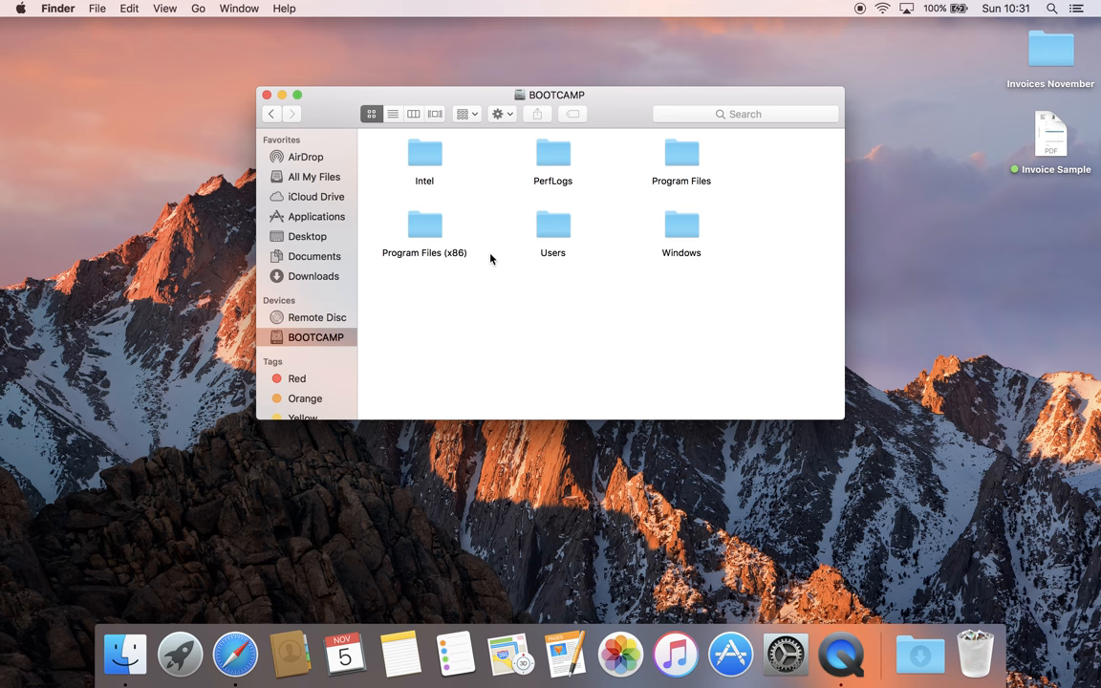
mouse_move(489, 260)
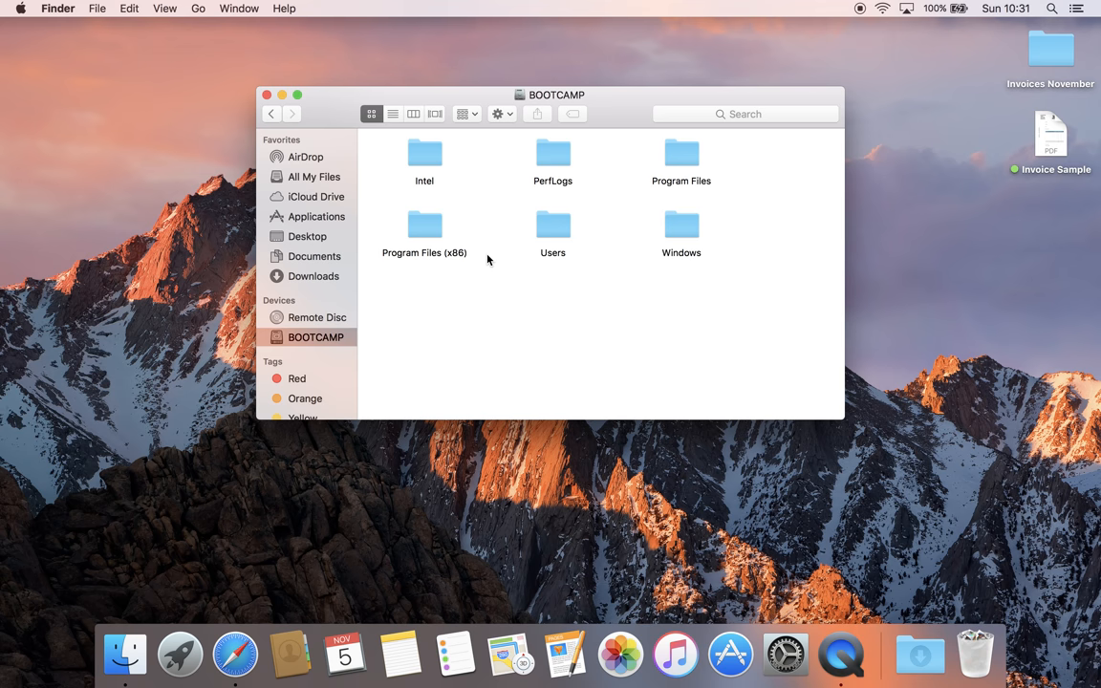
mouse_move(481, 271)
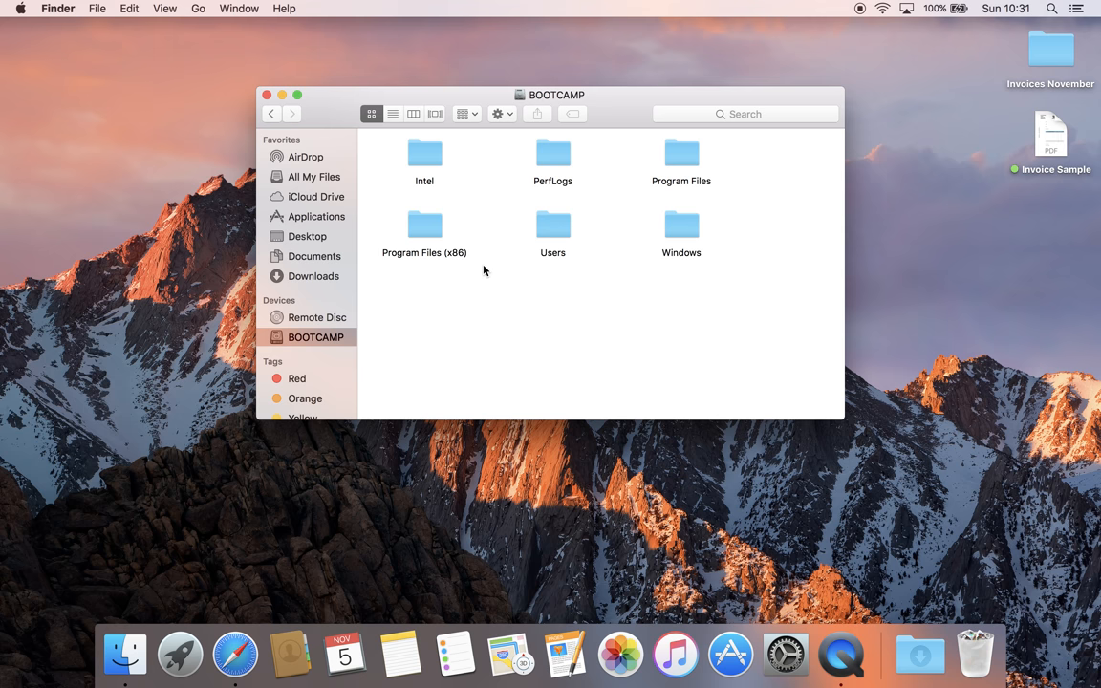
mouse_move(298, 156)
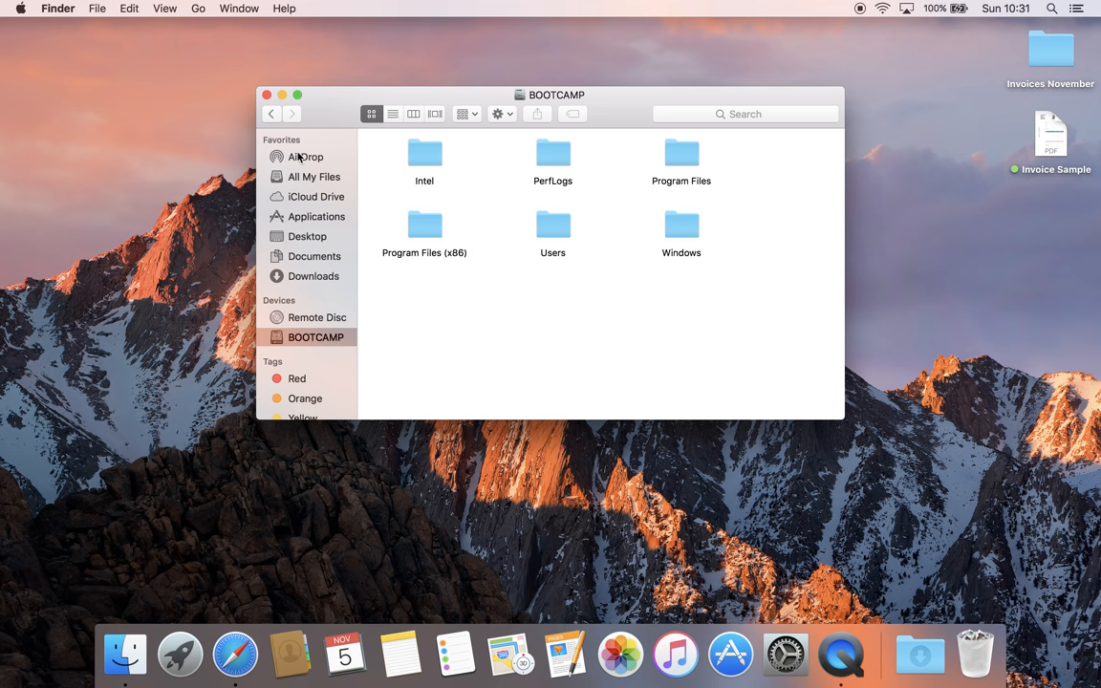
mouse_move(271, 139)
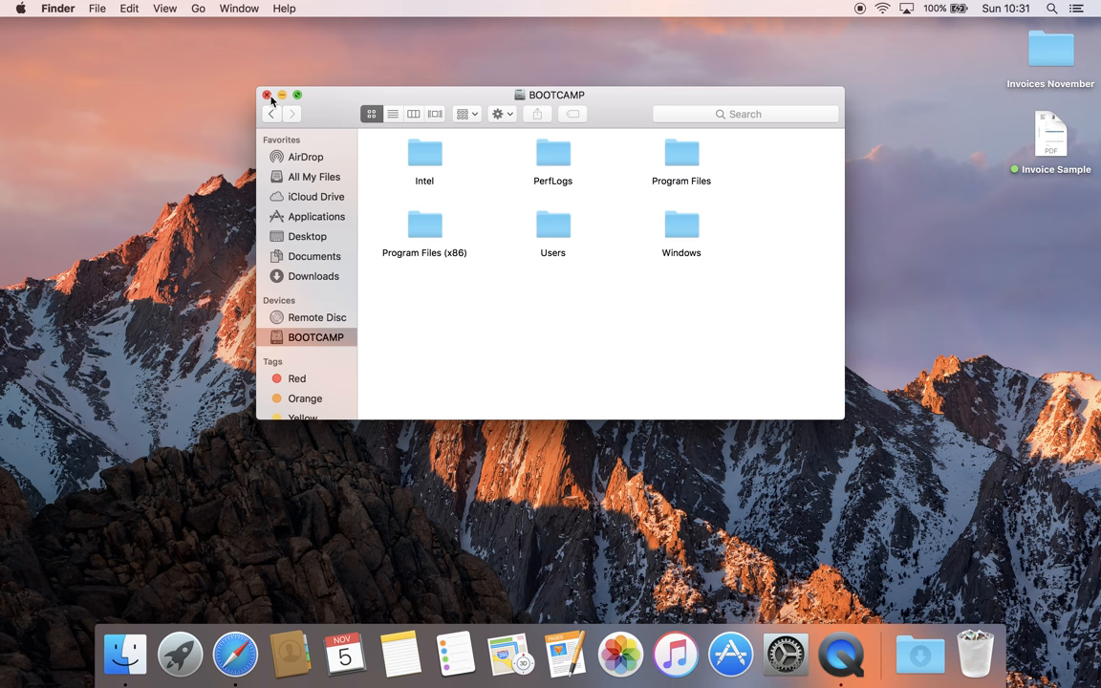
Step: Close the BOOTCAMP Finder window, leaving the desktop
click(268, 96)
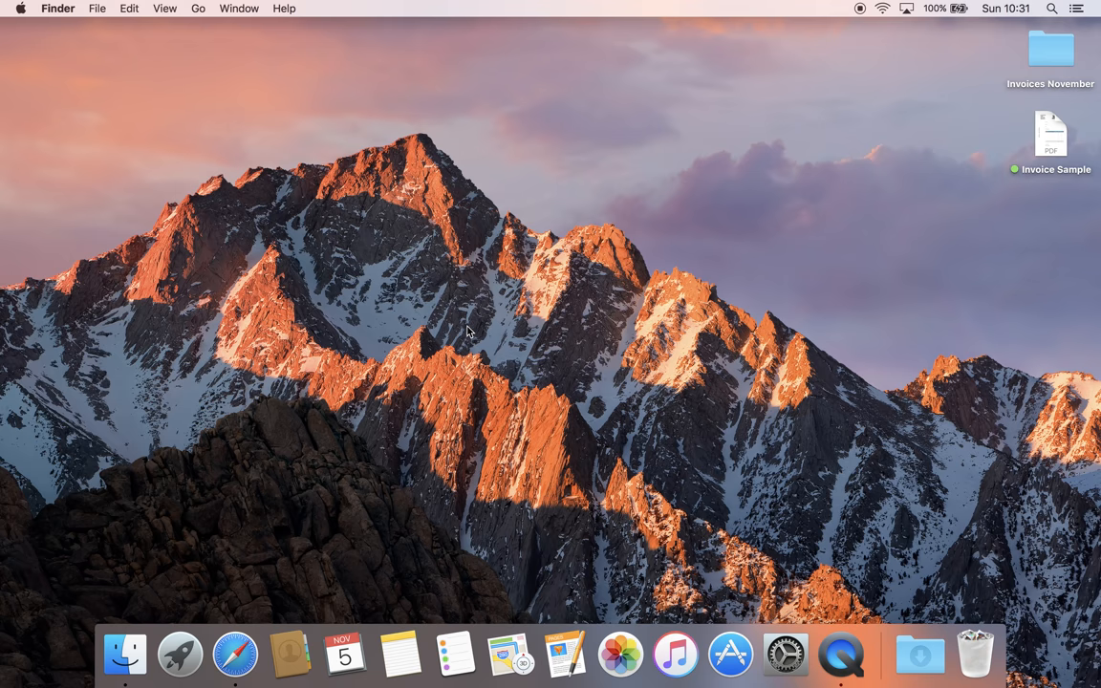
mouse_move(680, 462)
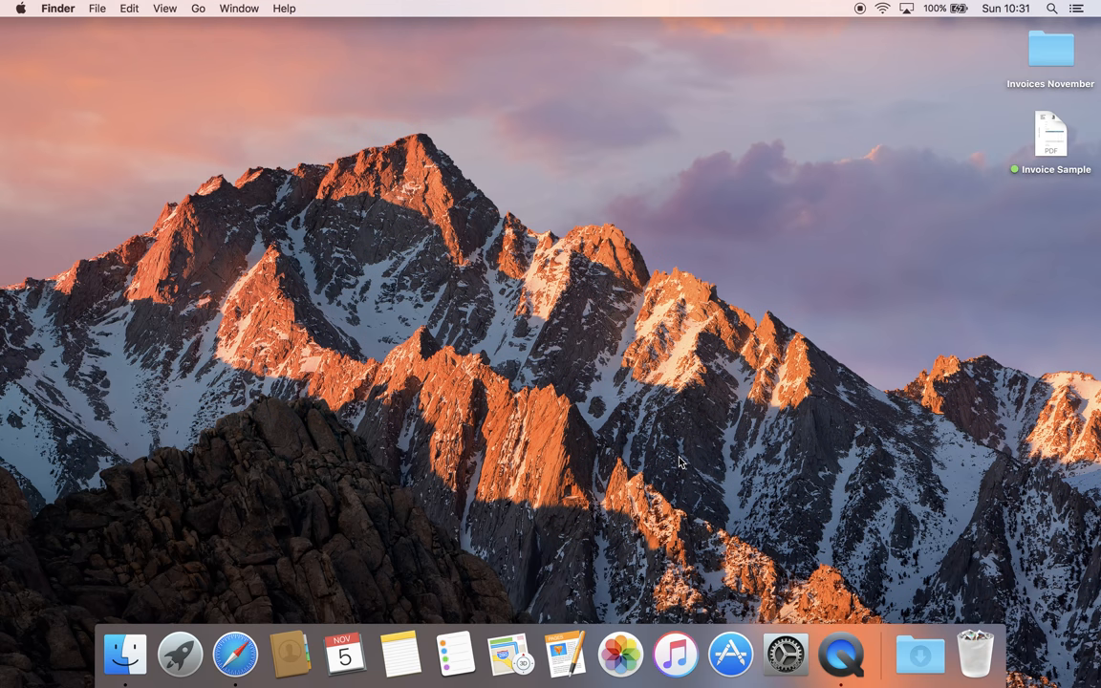
mouse_move(703, 460)
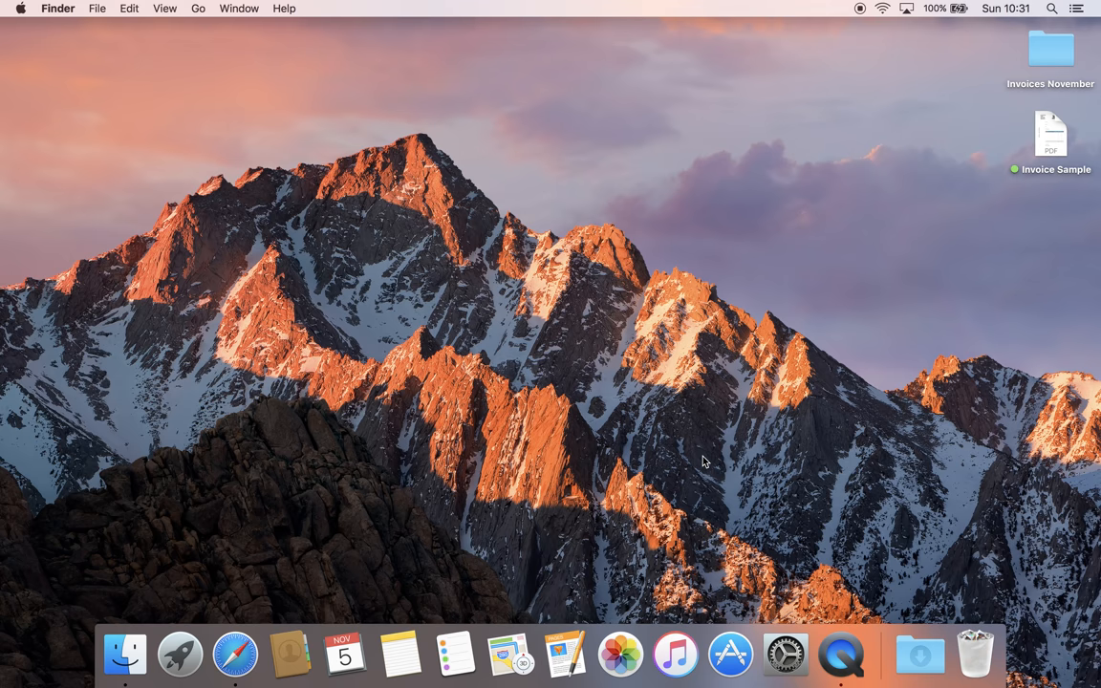
mouse_move(405, 501)
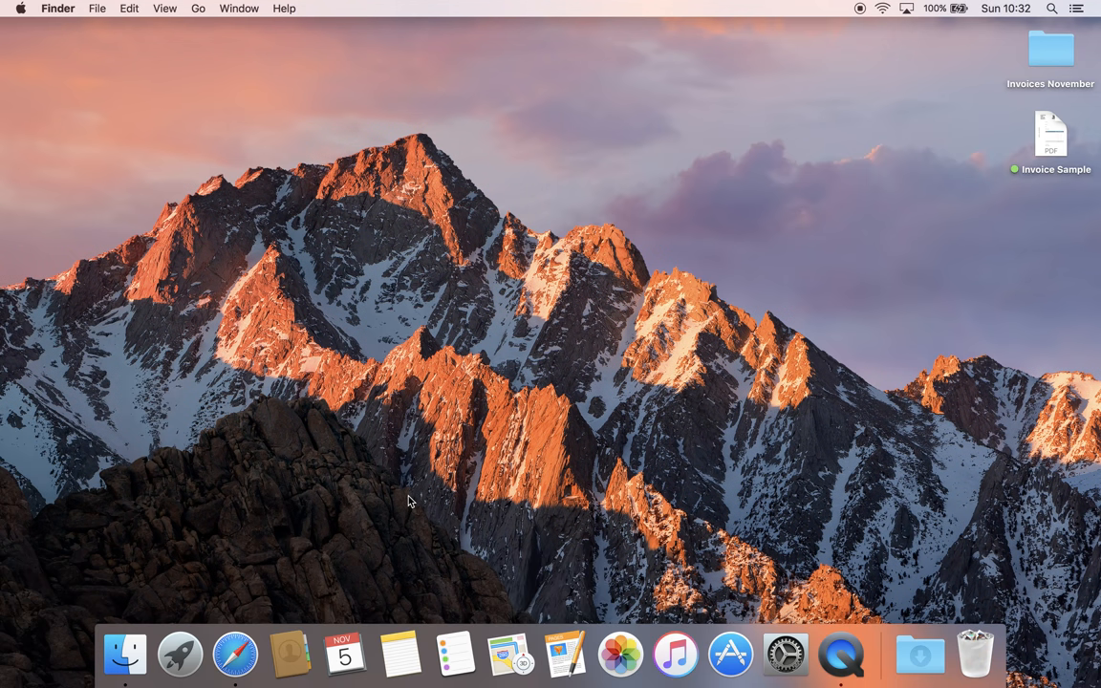
mouse_move(415, 505)
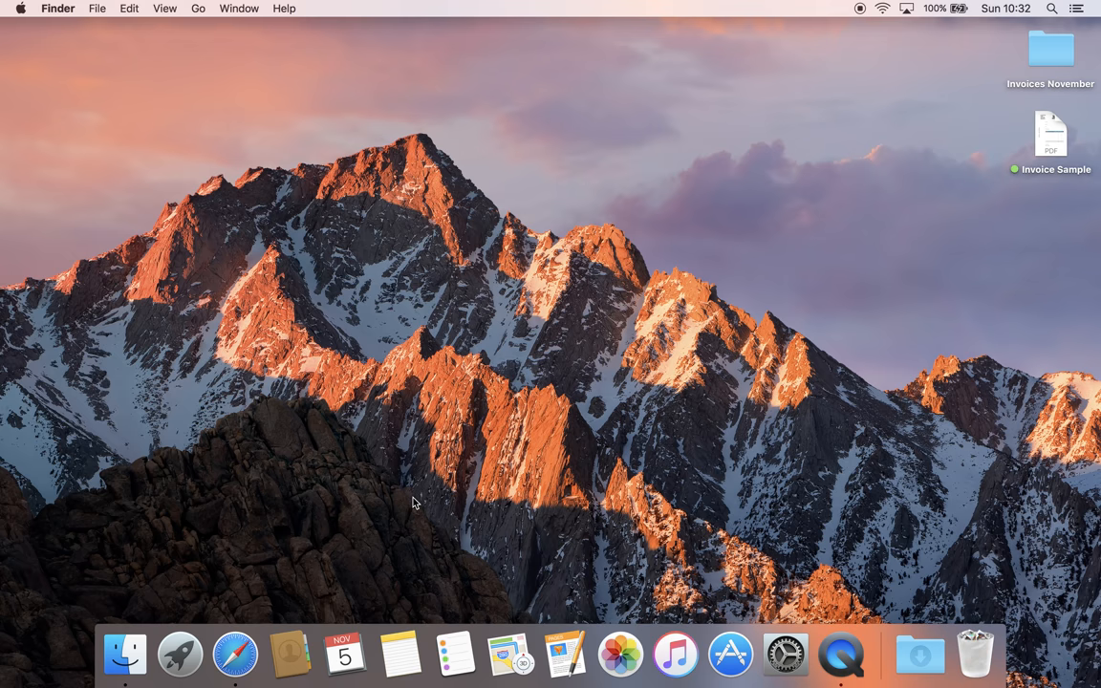
mouse_move(398, 501)
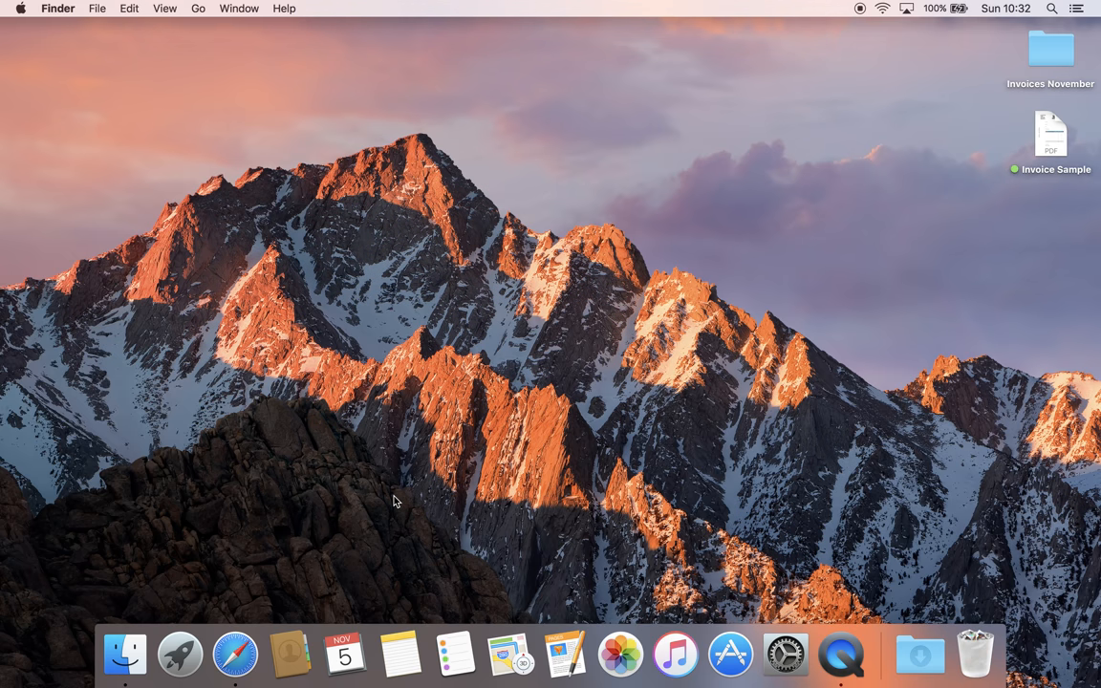
mouse_move(237, 602)
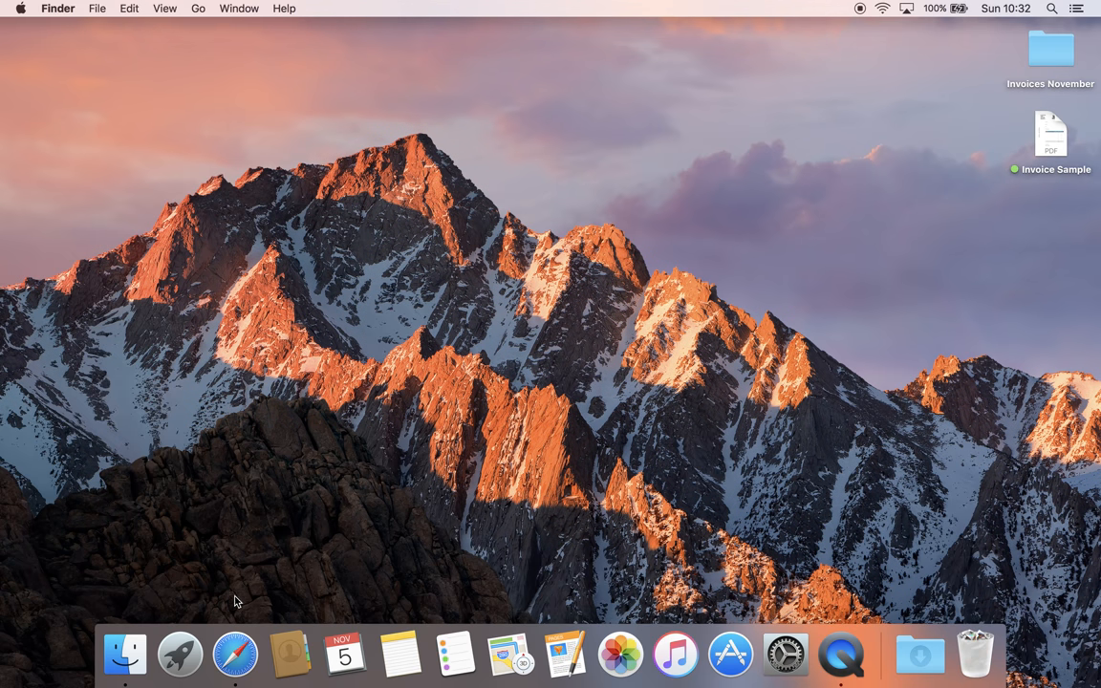
mouse_move(221, 618)
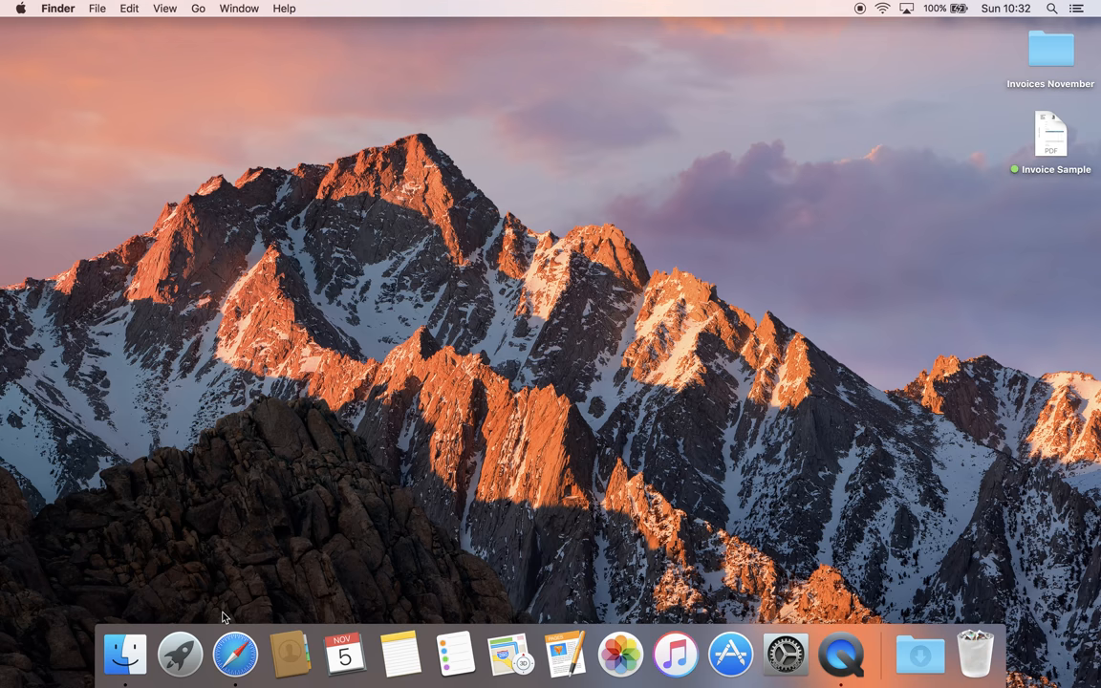
mouse_move(241, 617)
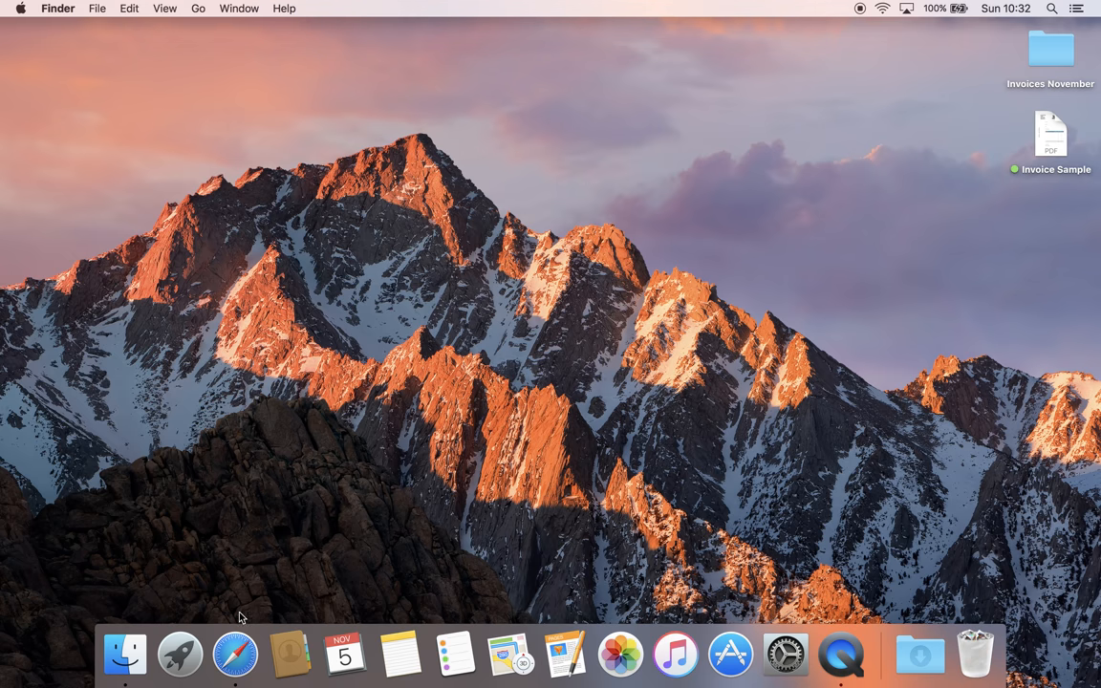
mouse_move(252, 611)
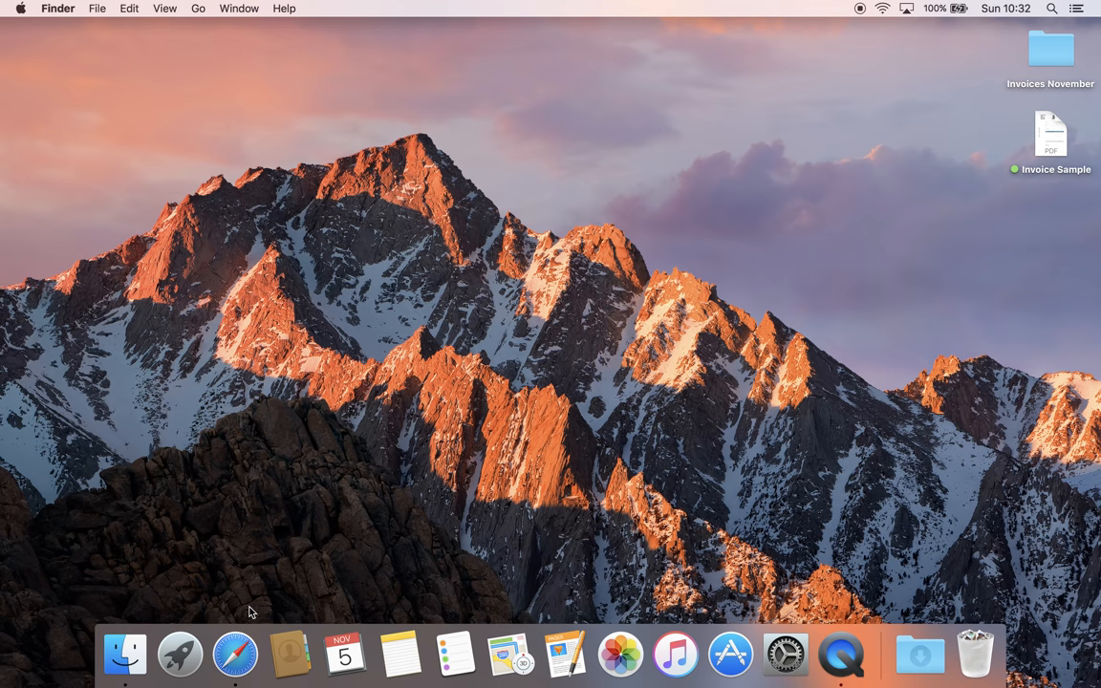
mouse_move(219, 615)
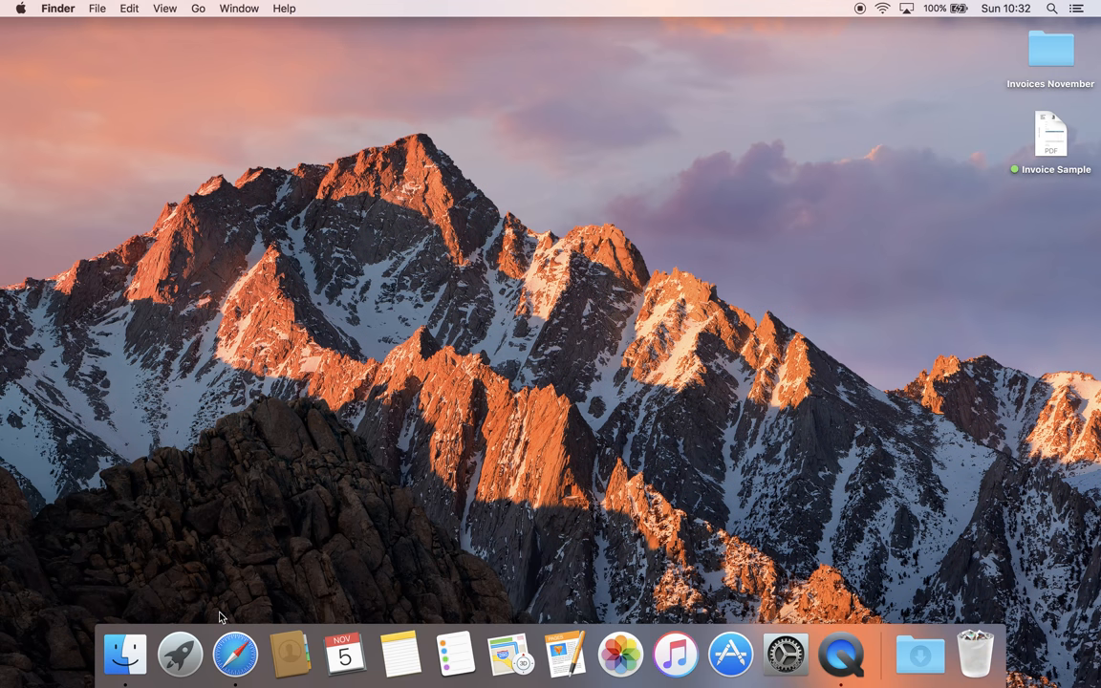
mouse_move(229, 610)
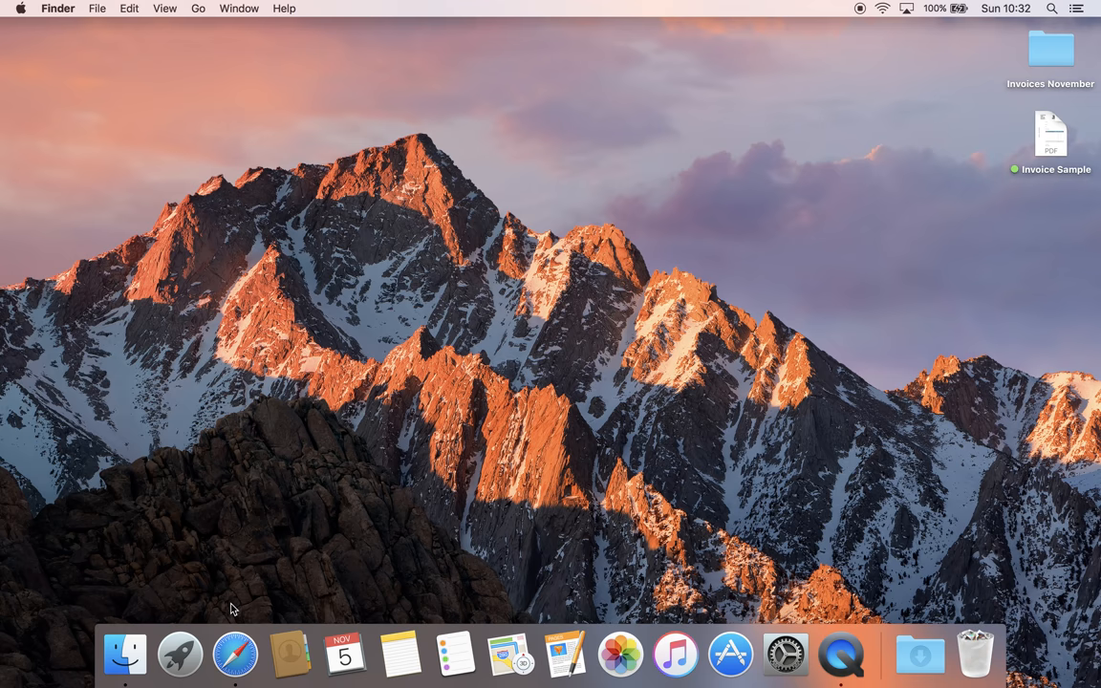
Step: Browse the BOOTCAMP drive into Users and the Quick Fone Repair folder
click(126, 654)
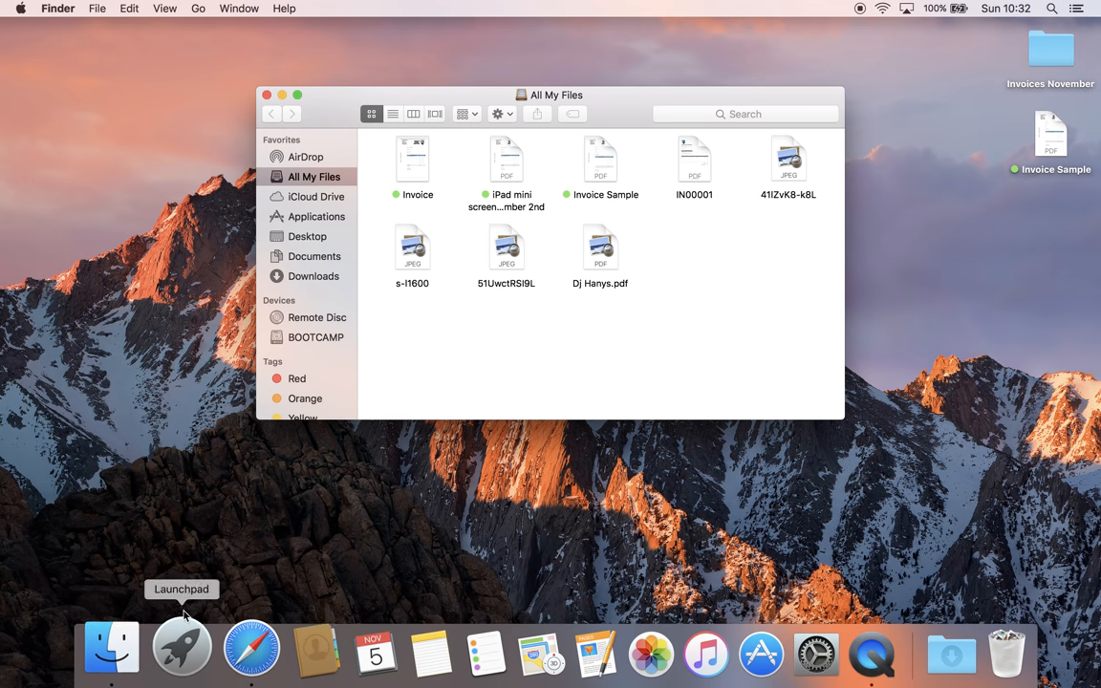
click(316, 336)
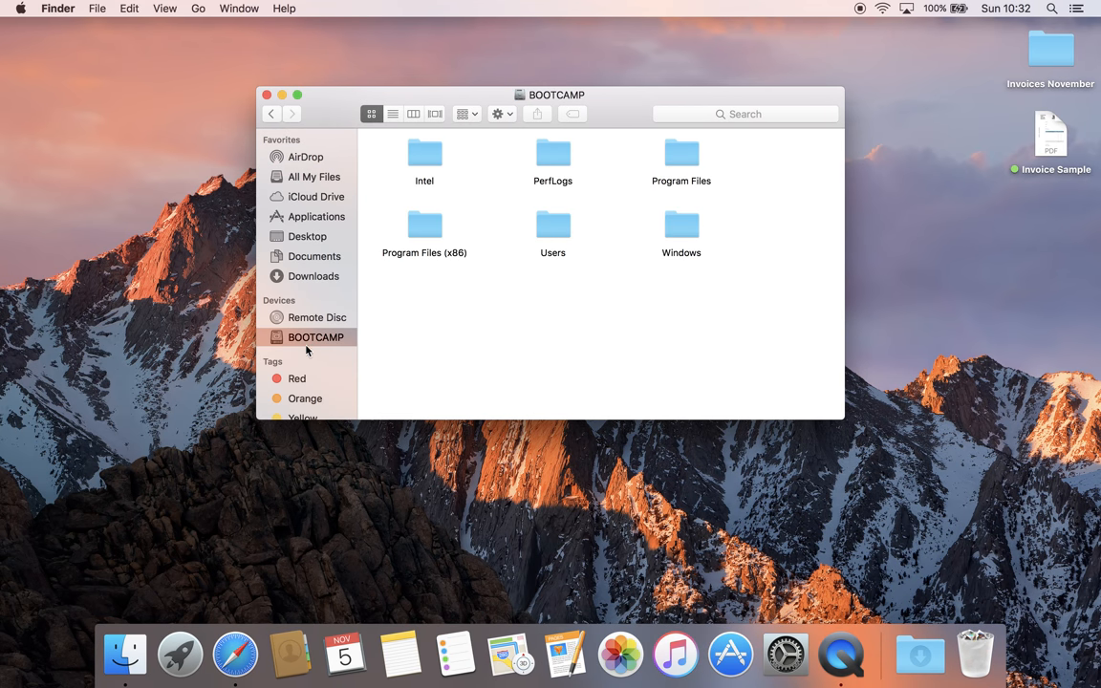
mouse_move(699, 171)
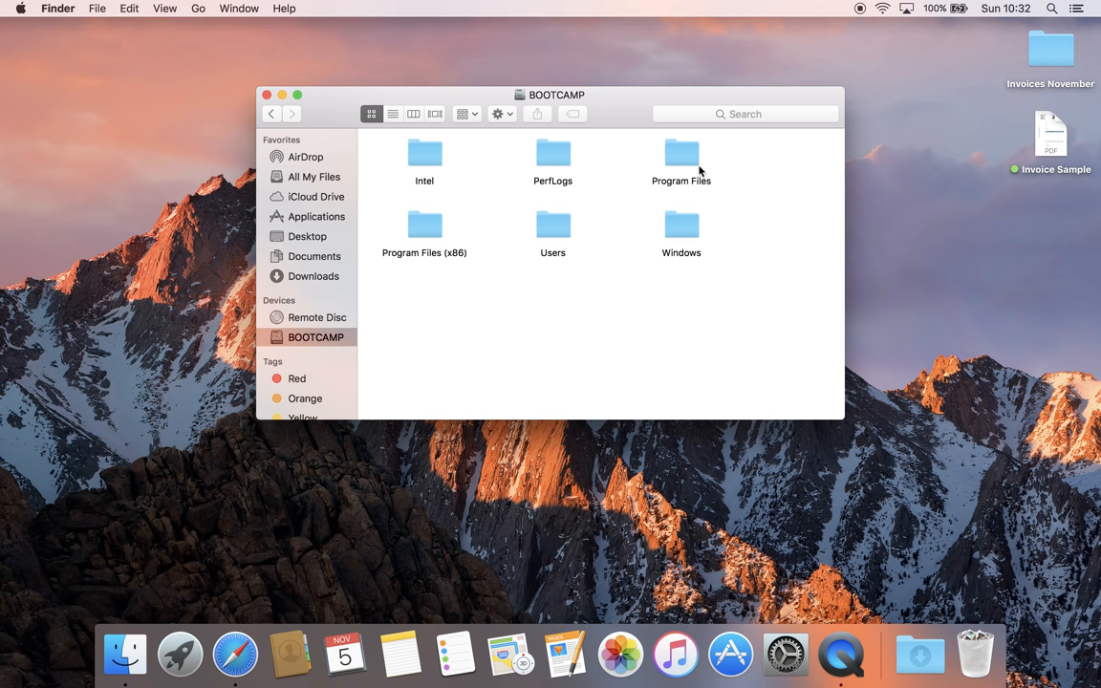
mouse_move(521, 176)
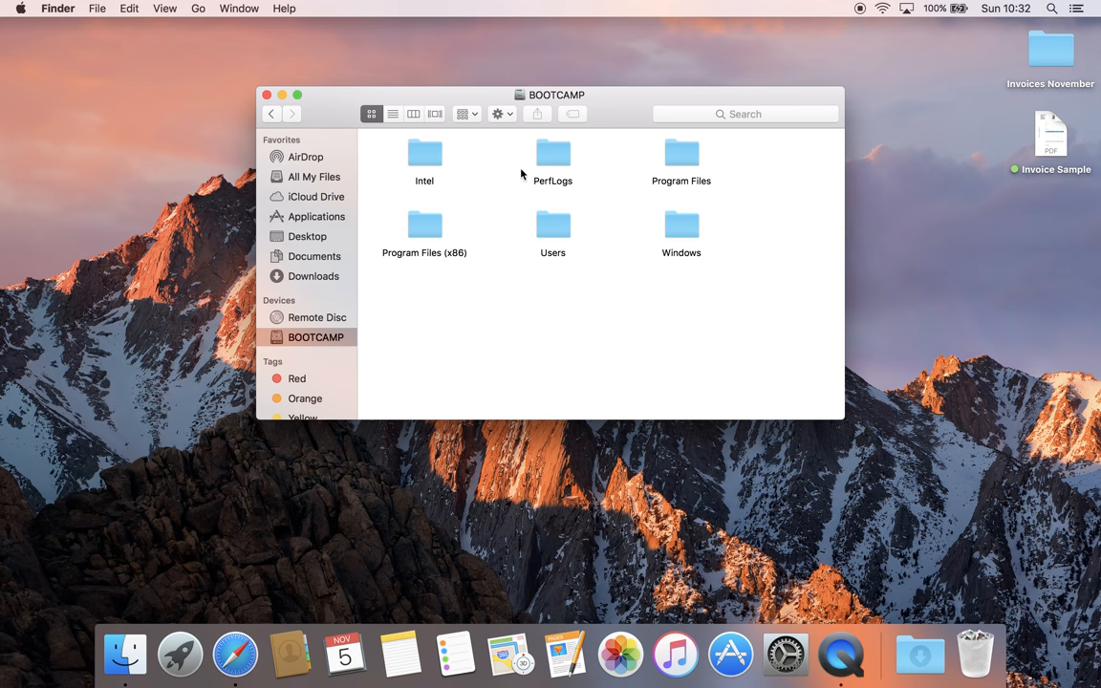
mouse_move(638, 237)
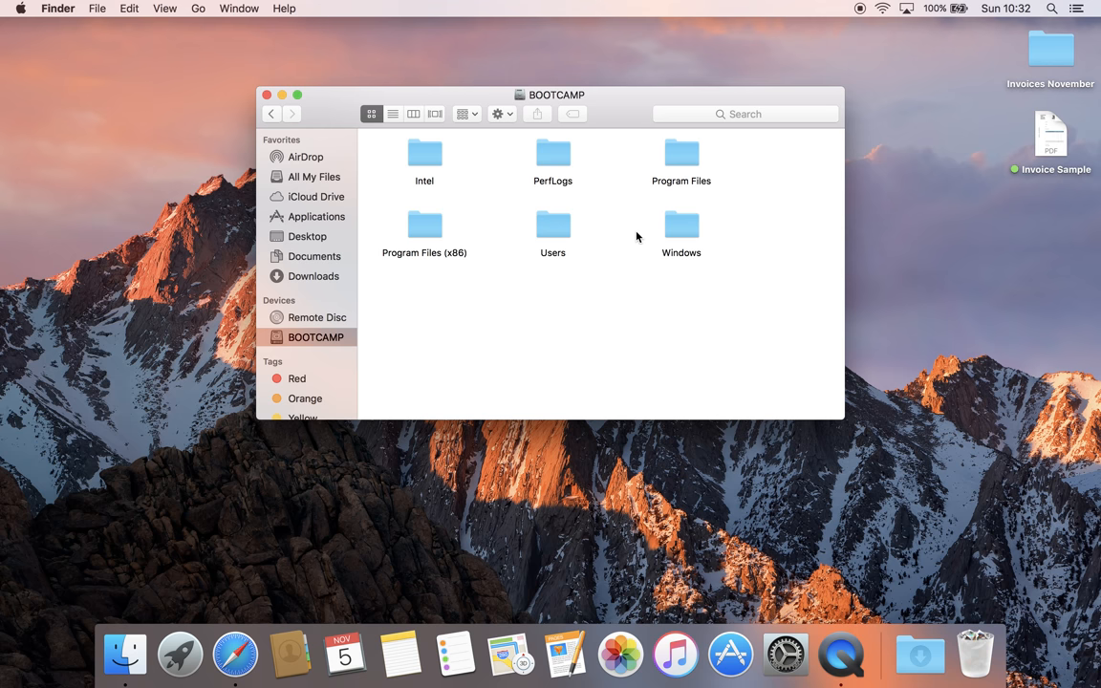
double_click(552, 233)
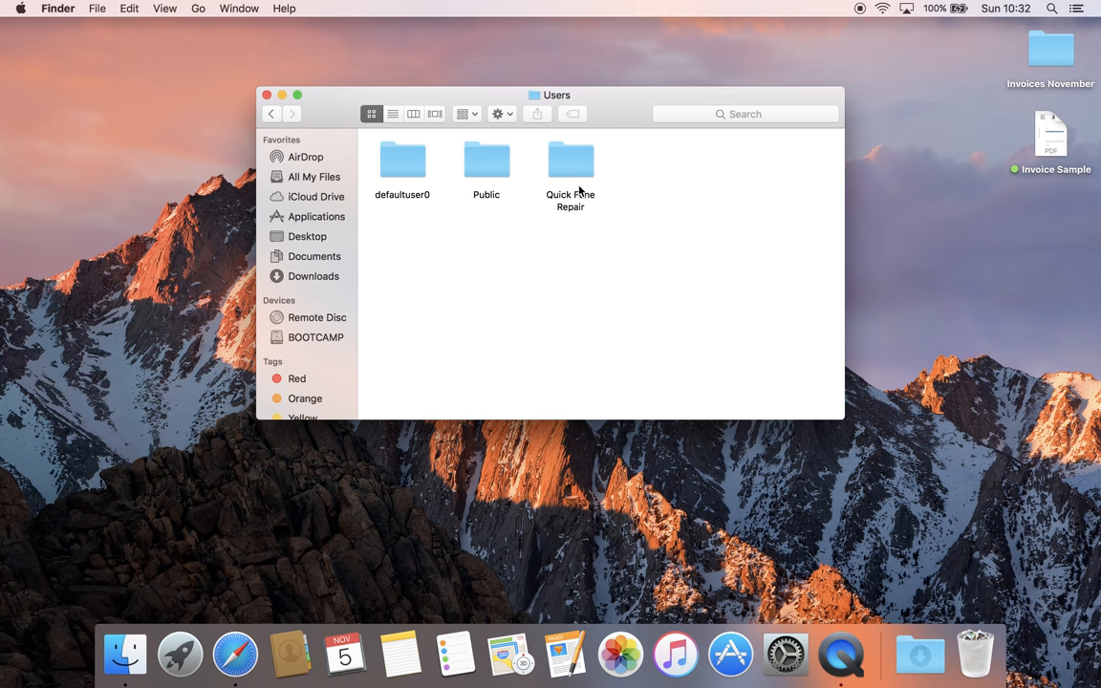
double_click(569, 160)
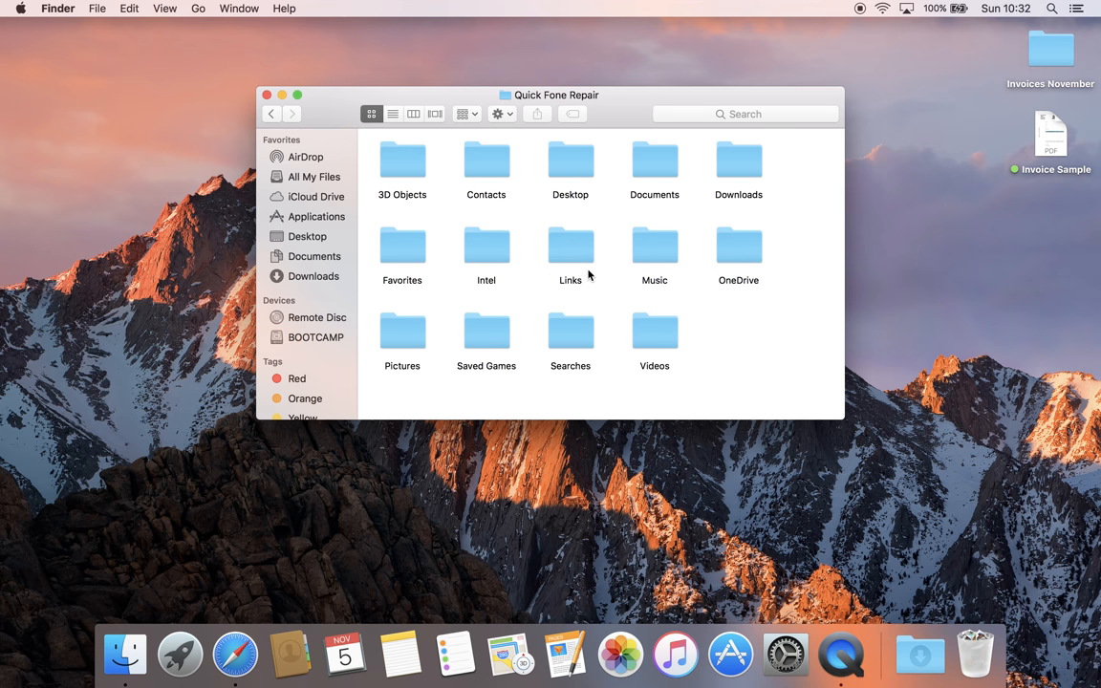
mouse_move(428, 348)
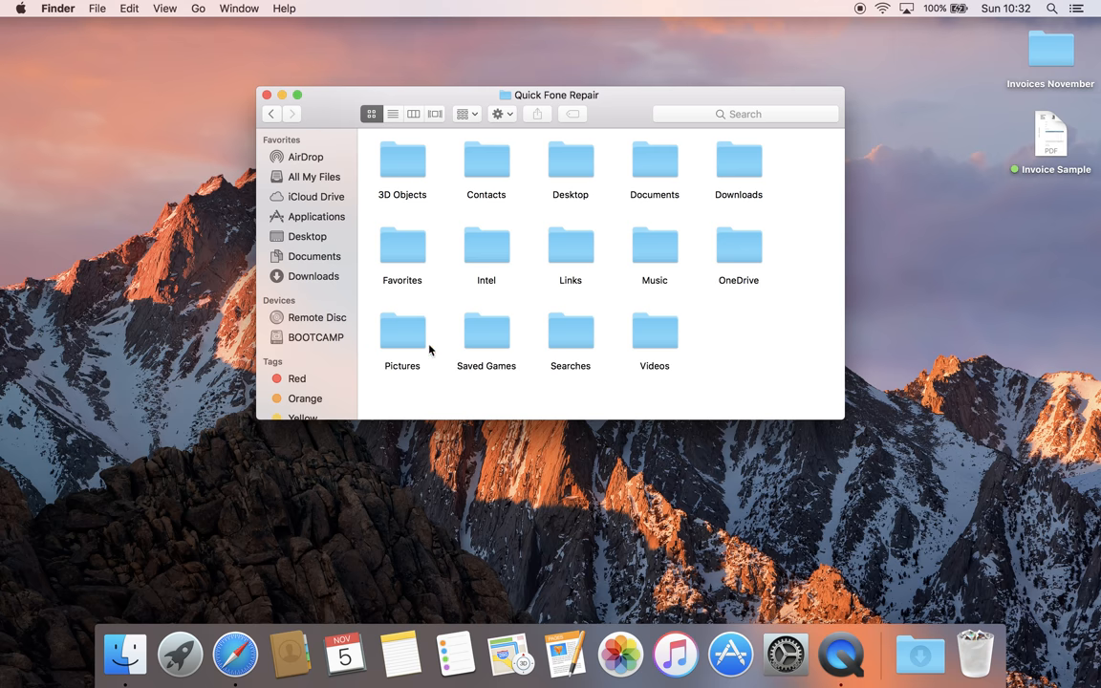
Step: View the Quick Fone Repair Desktop folder's files, then close the window
click(569, 163)
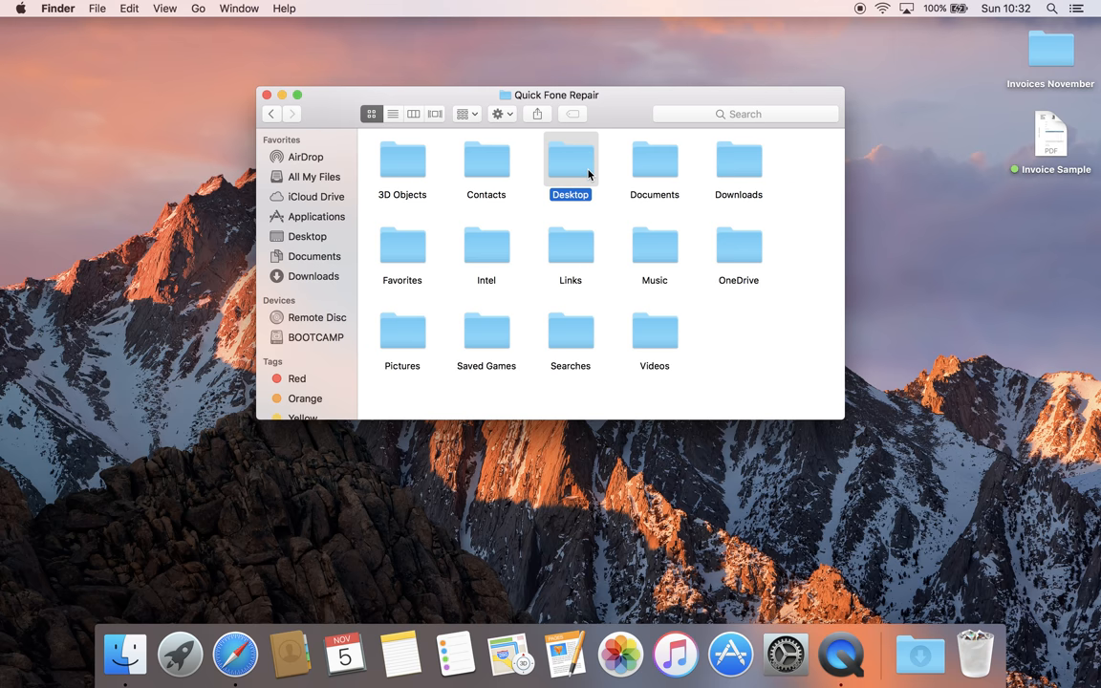
double_click(569, 161)
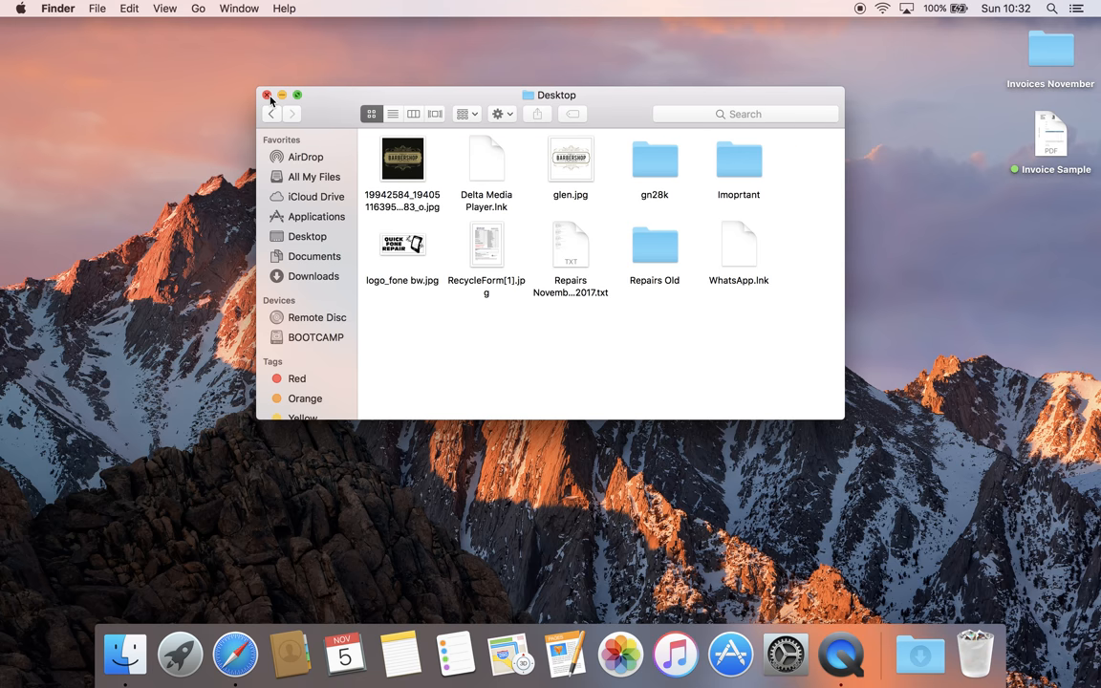
click(267, 96)
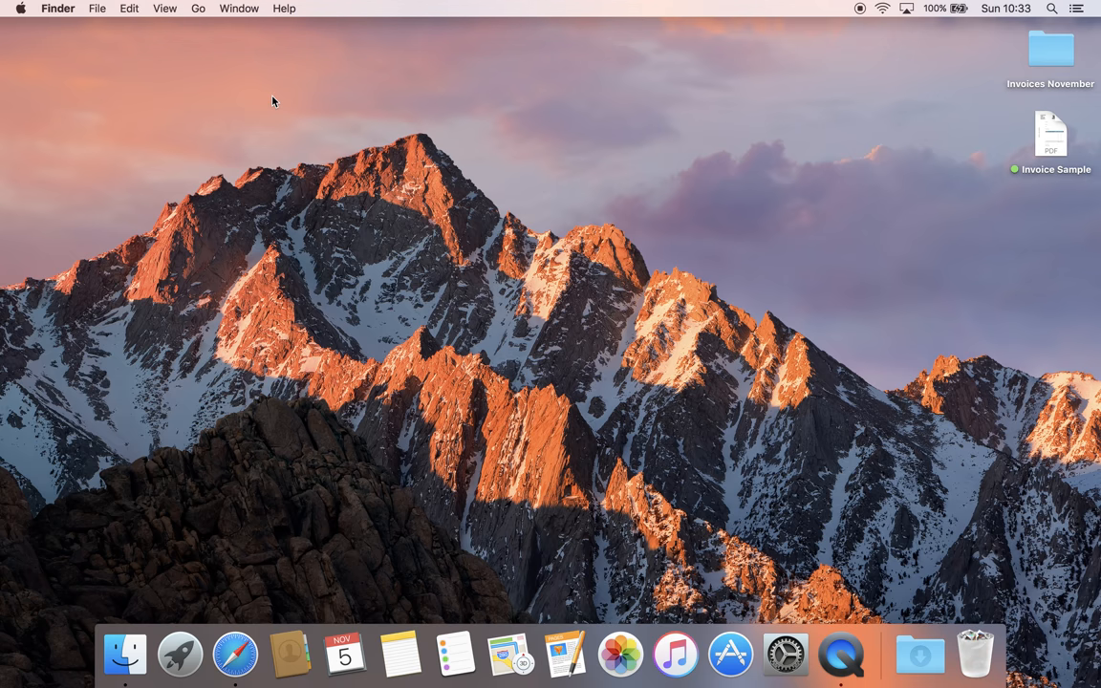
mouse_move(290, 378)
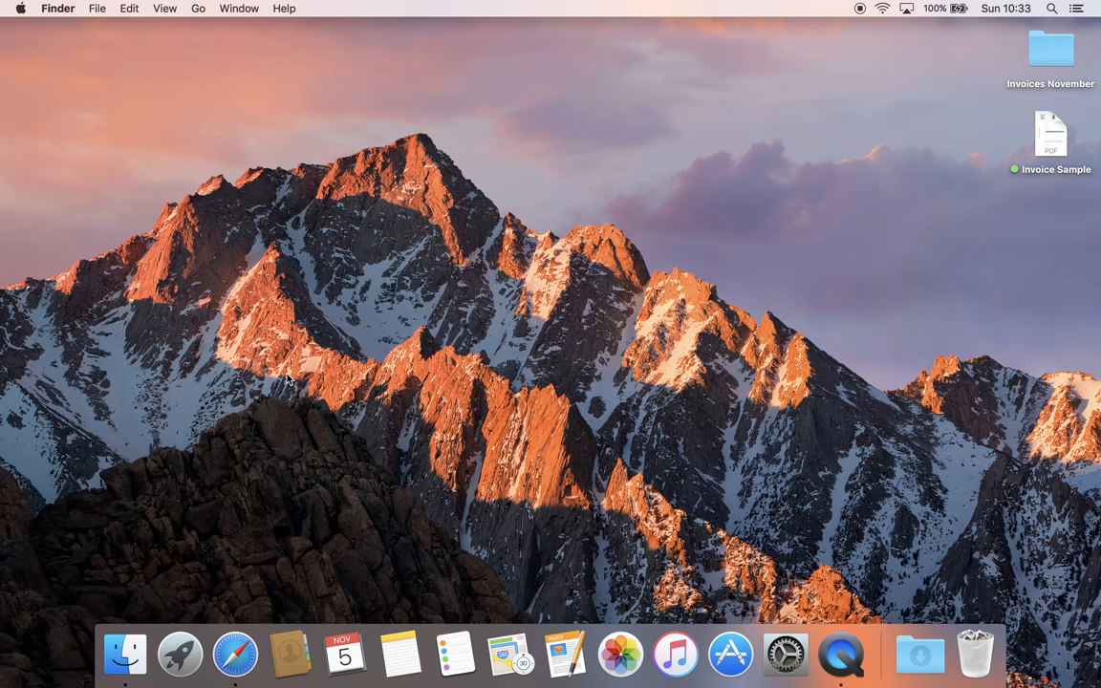
mouse_move(208, 600)
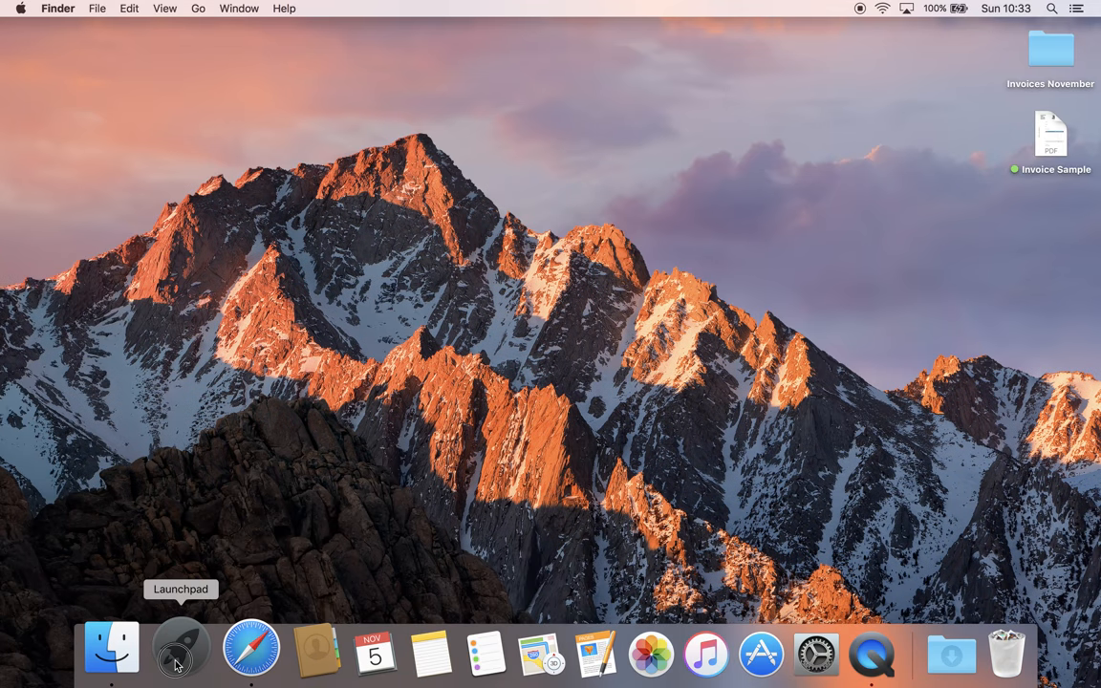
Step: Launch Winclone 6 from Launchpad and decline the mailing-list sign-up
click(180, 650)
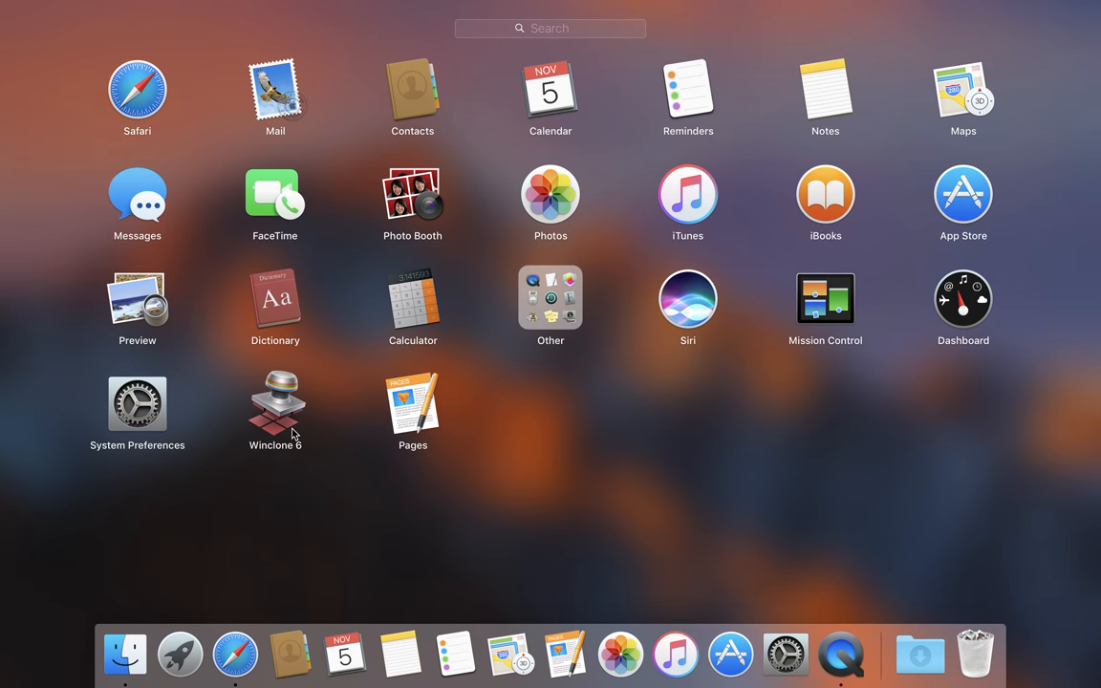
mouse_move(291, 419)
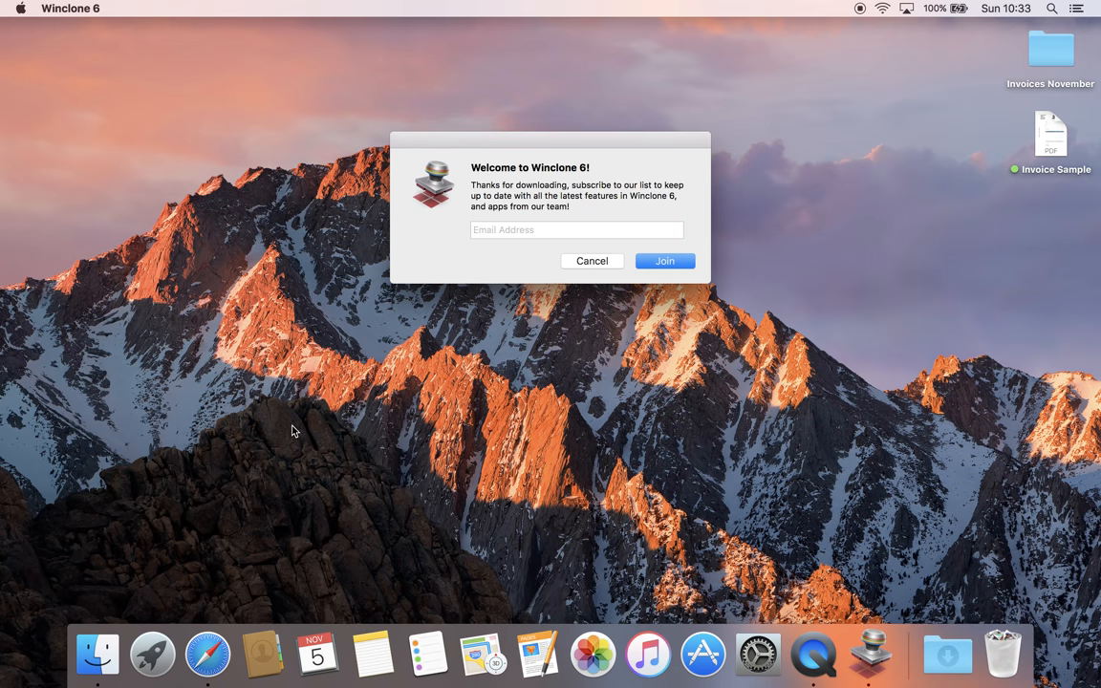
mouse_move(592, 260)
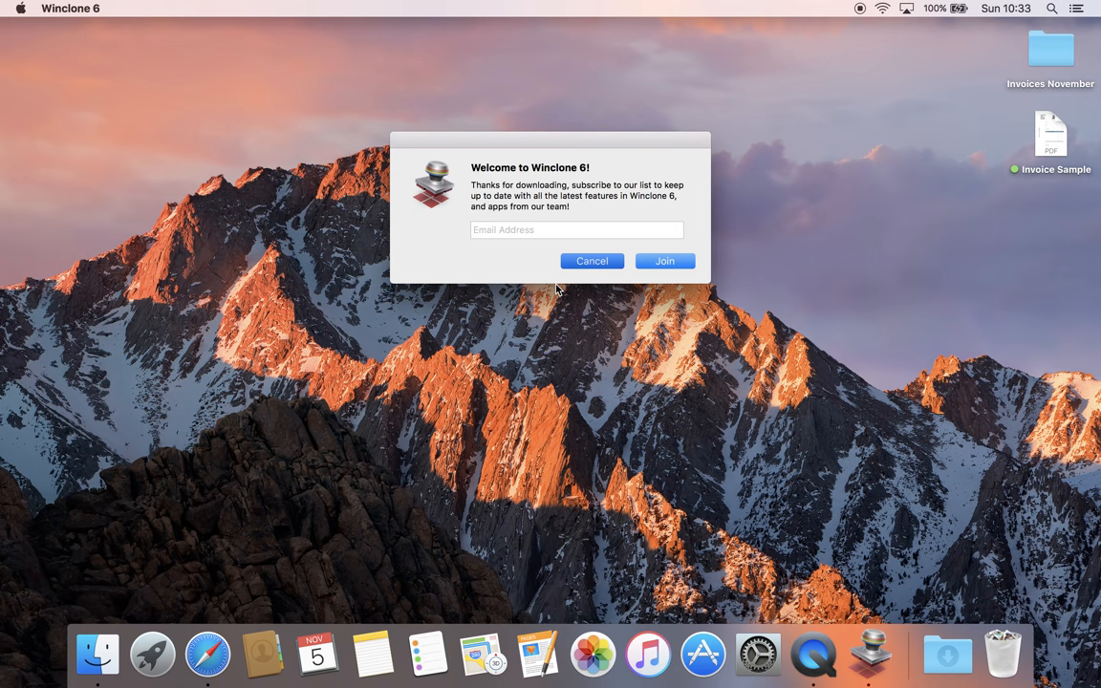
click(592, 259)
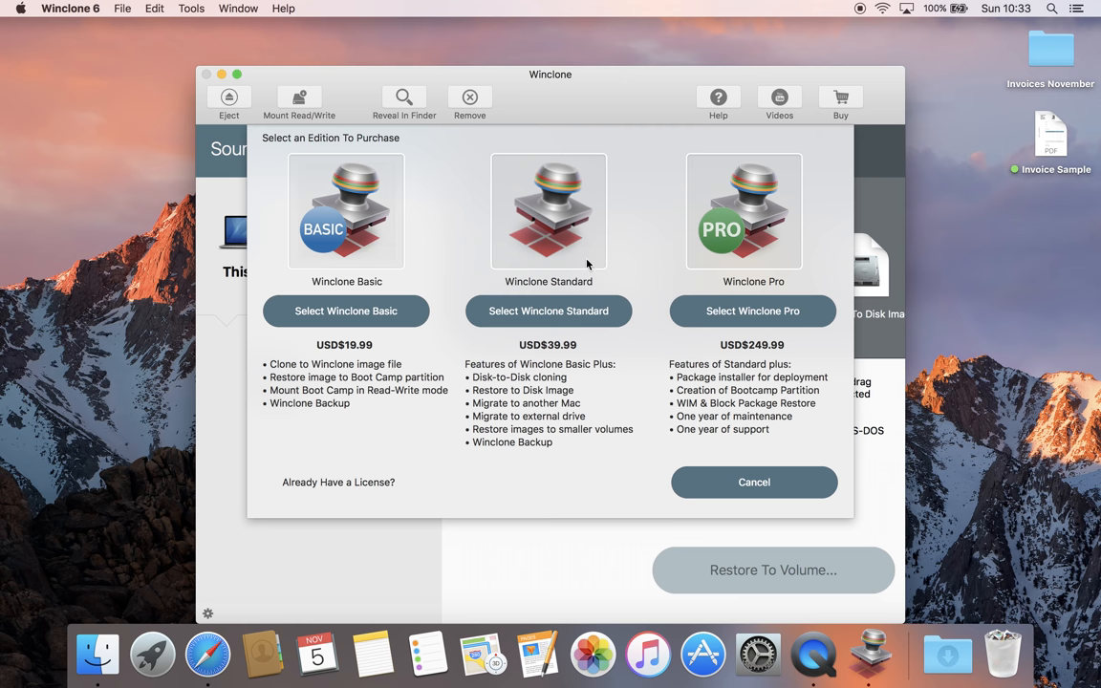
mouse_move(657, 313)
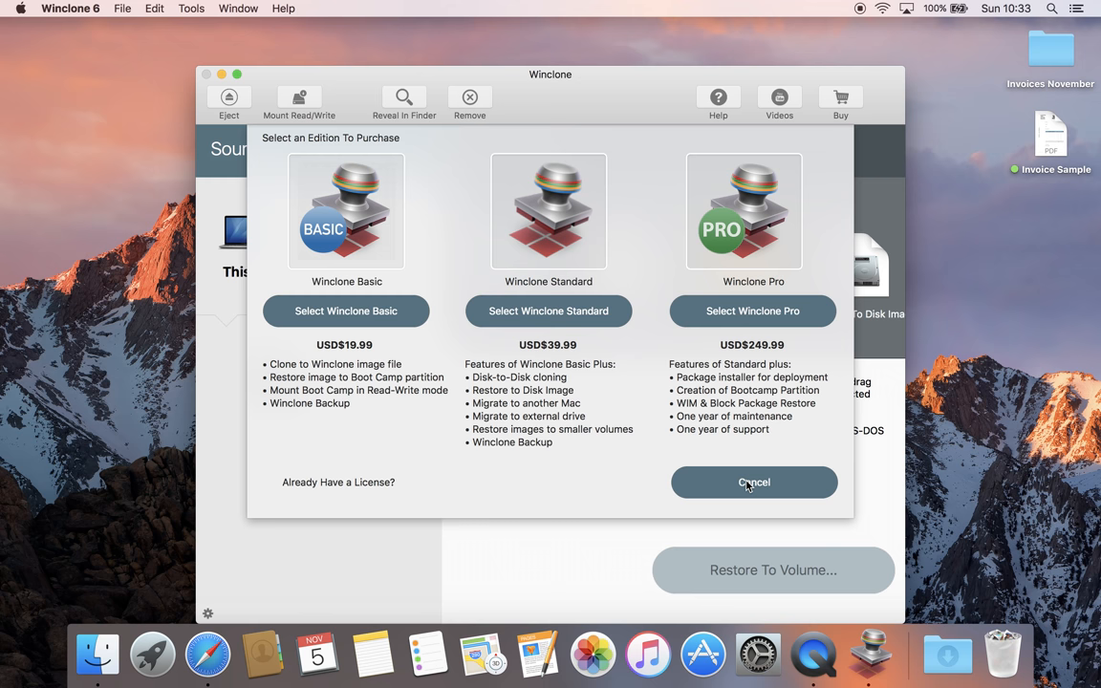
mouse_move(753, 490)
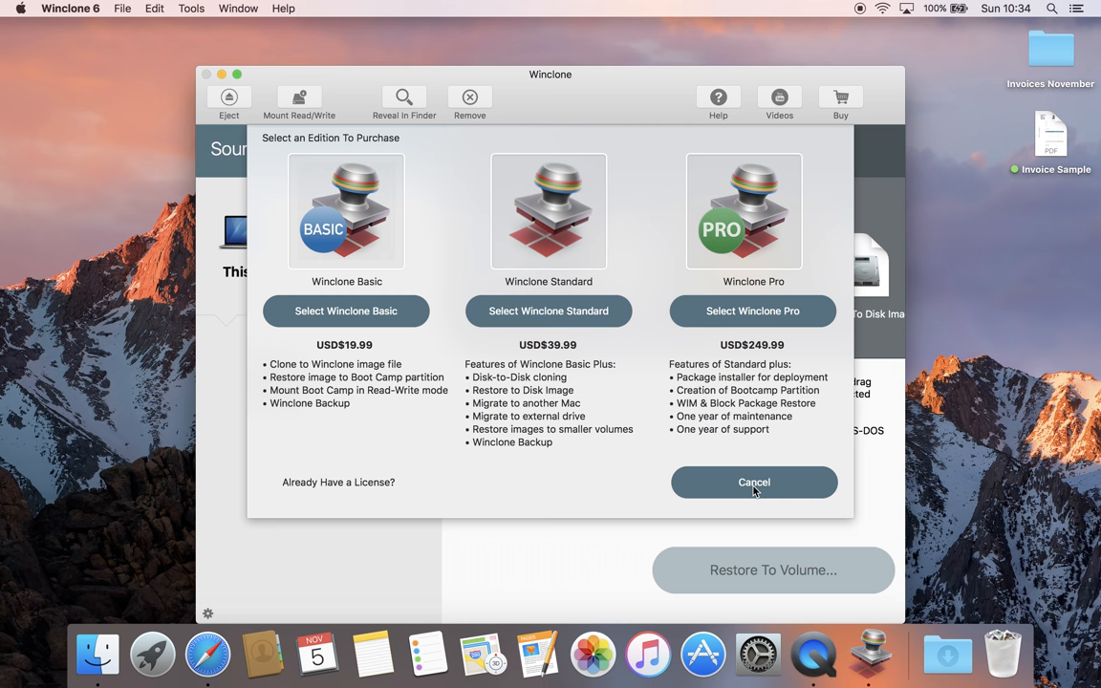
Step: Cancel the edition purchase offer so the main window with BOOTCAMP is available
click(752, 482)
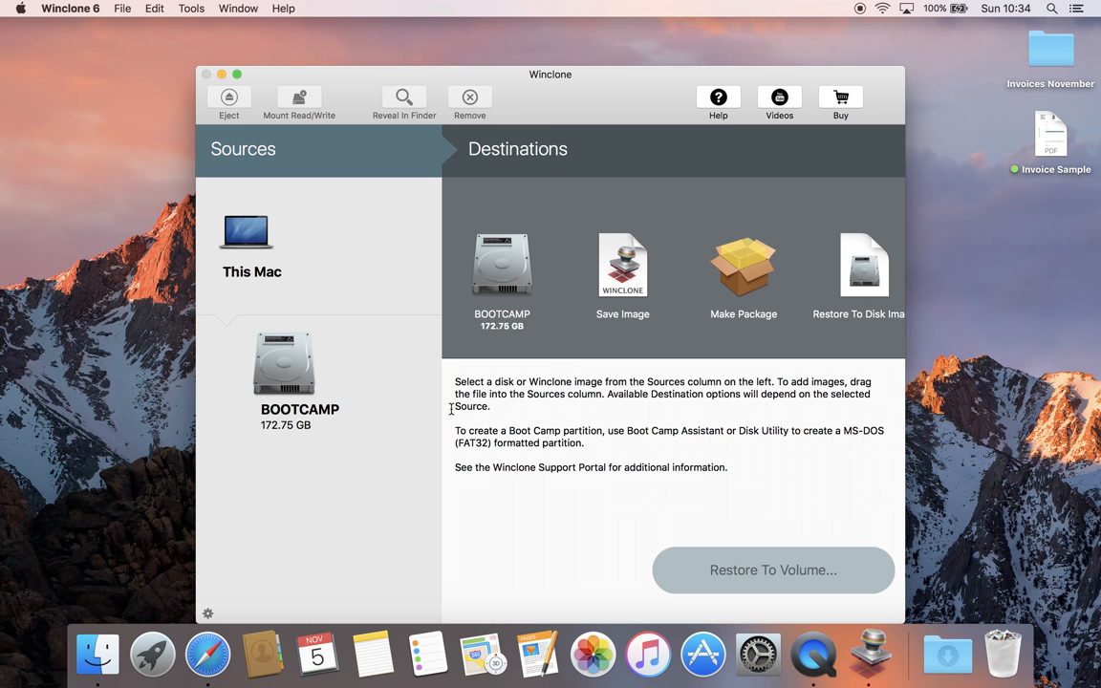
mouse_move(318, 363)
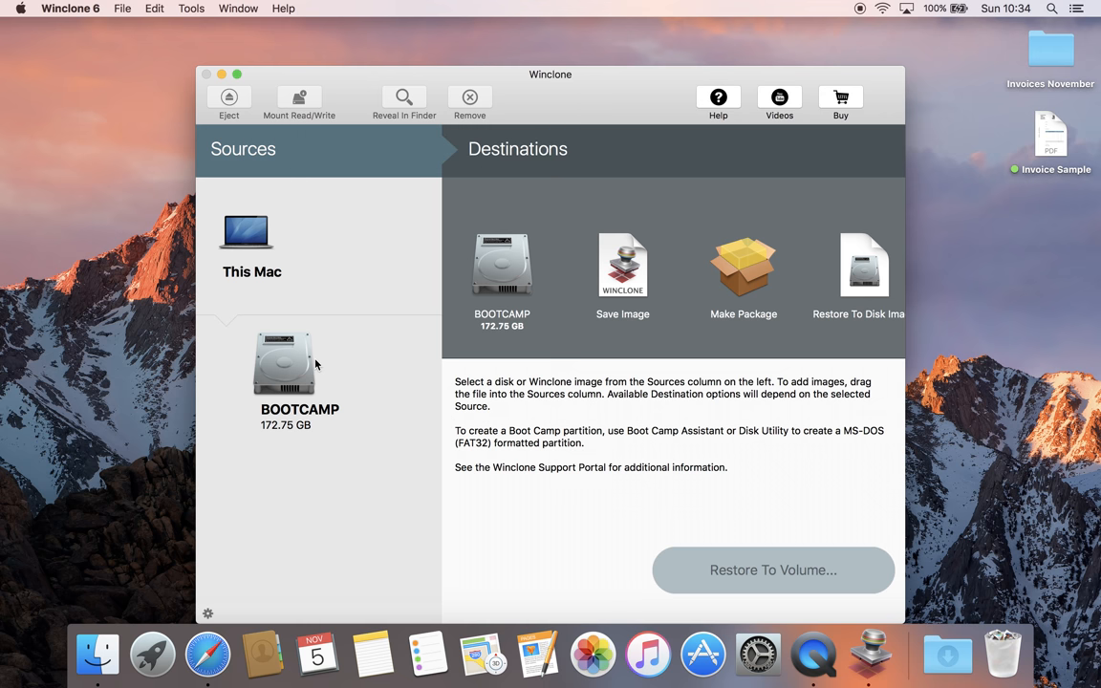
mouse_move(283, 361)
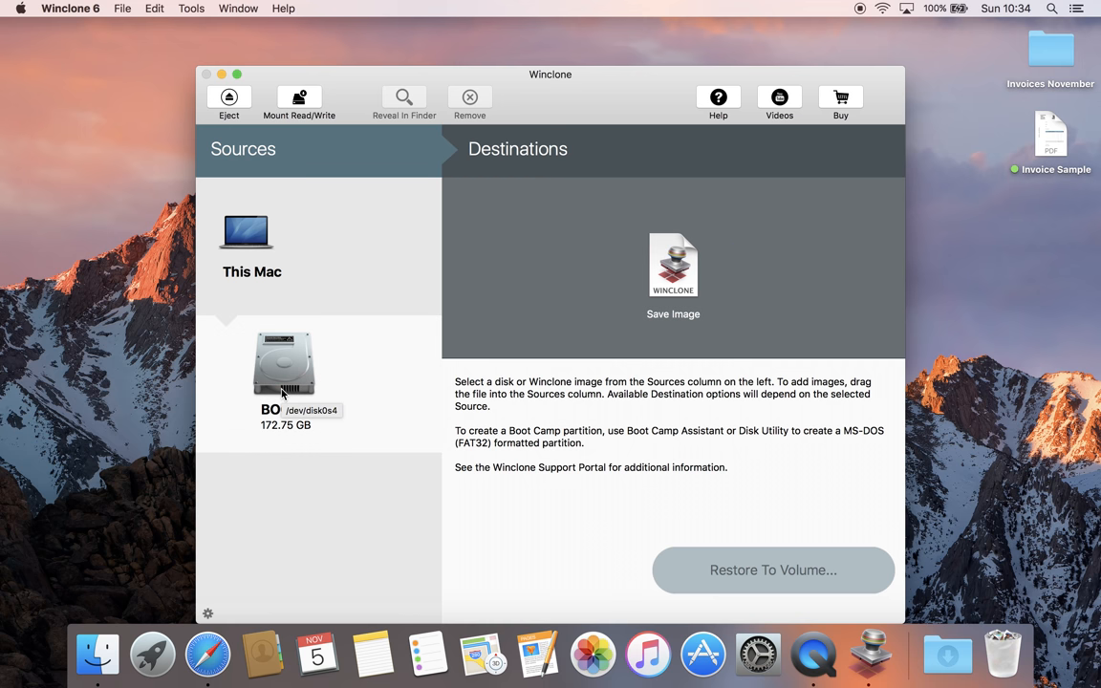
Step: Show the BOOTCAMP source's context menu with Make EFI Bootable
right_click(283, 363)
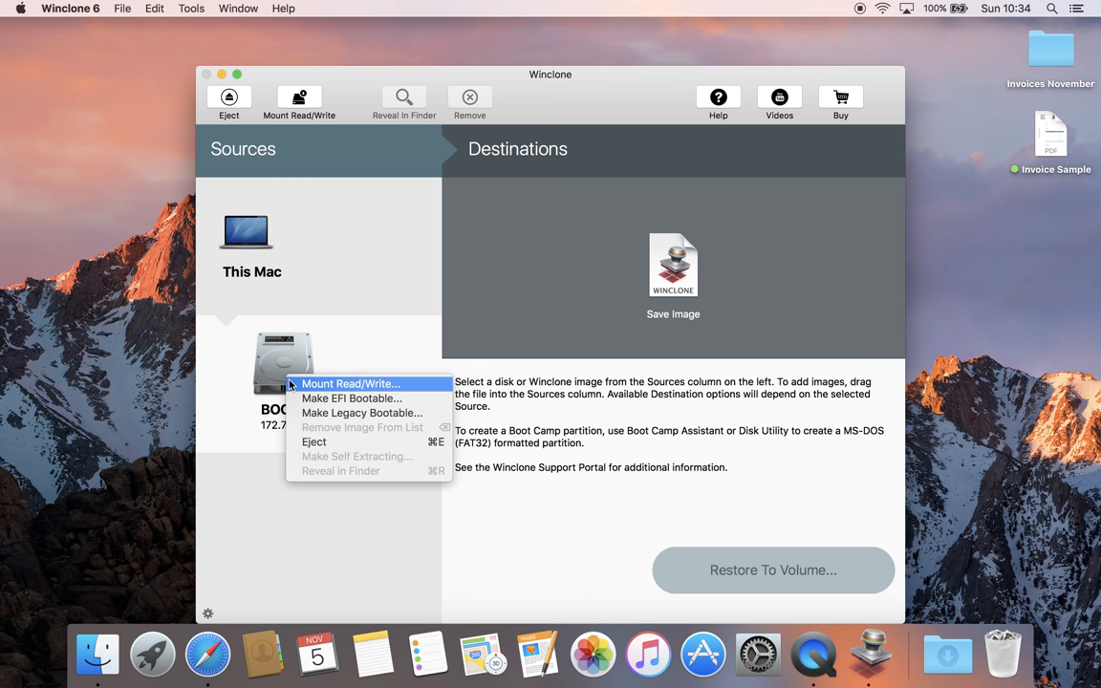
mouse_move(307, 394)
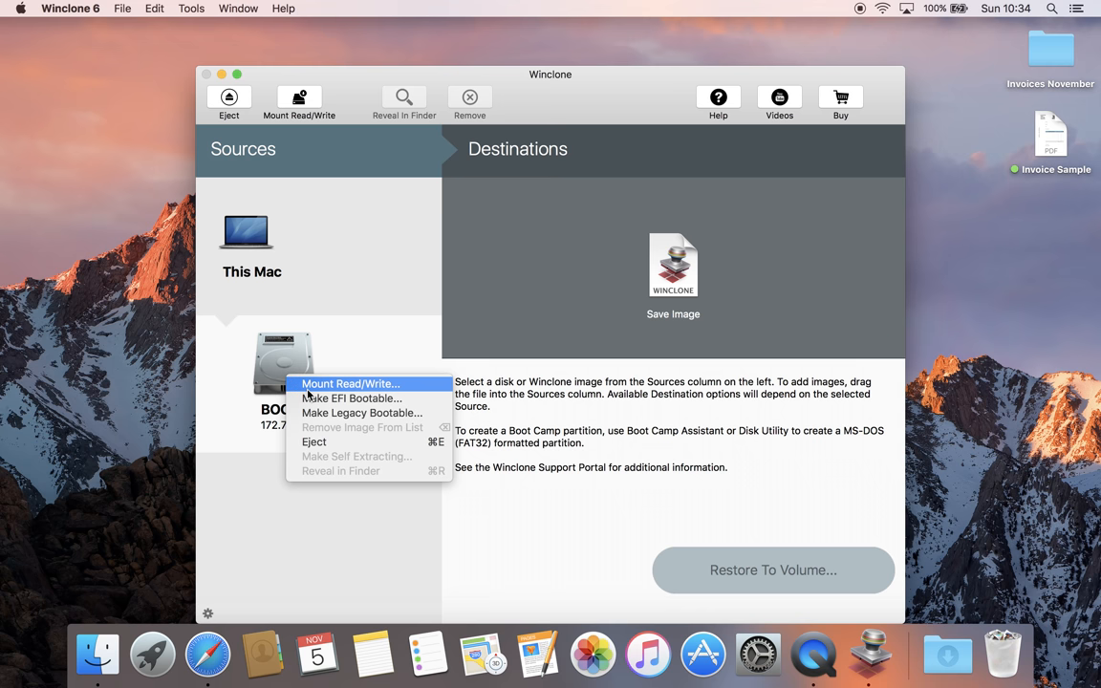
mouse_move(352, 399)
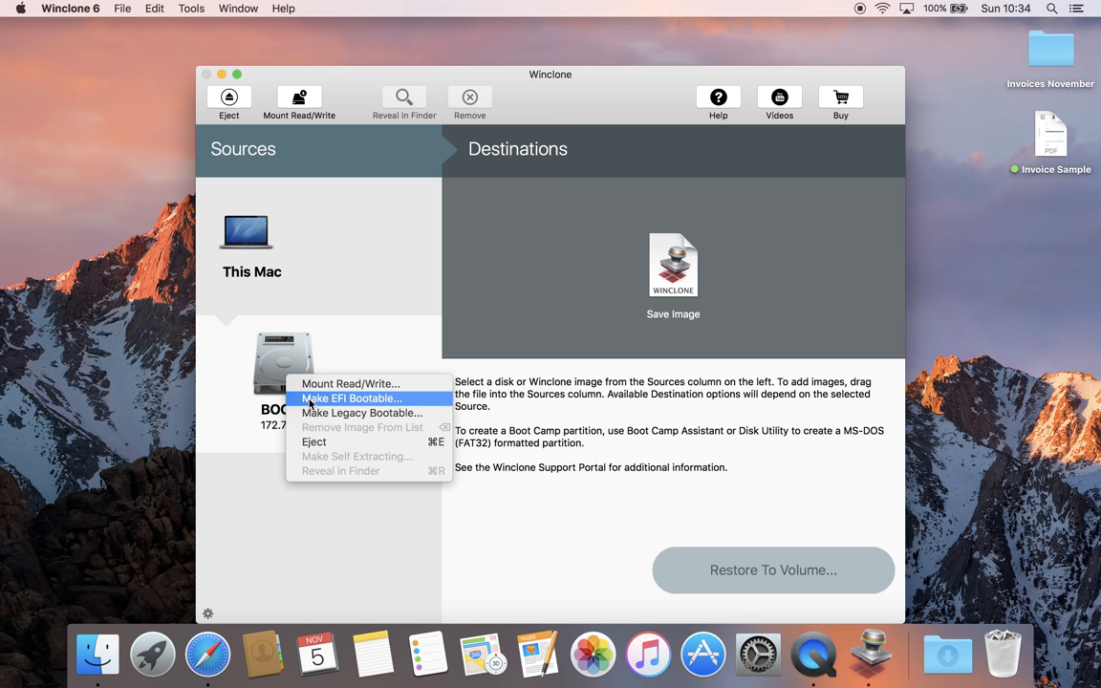
mouse_move(279, 344)
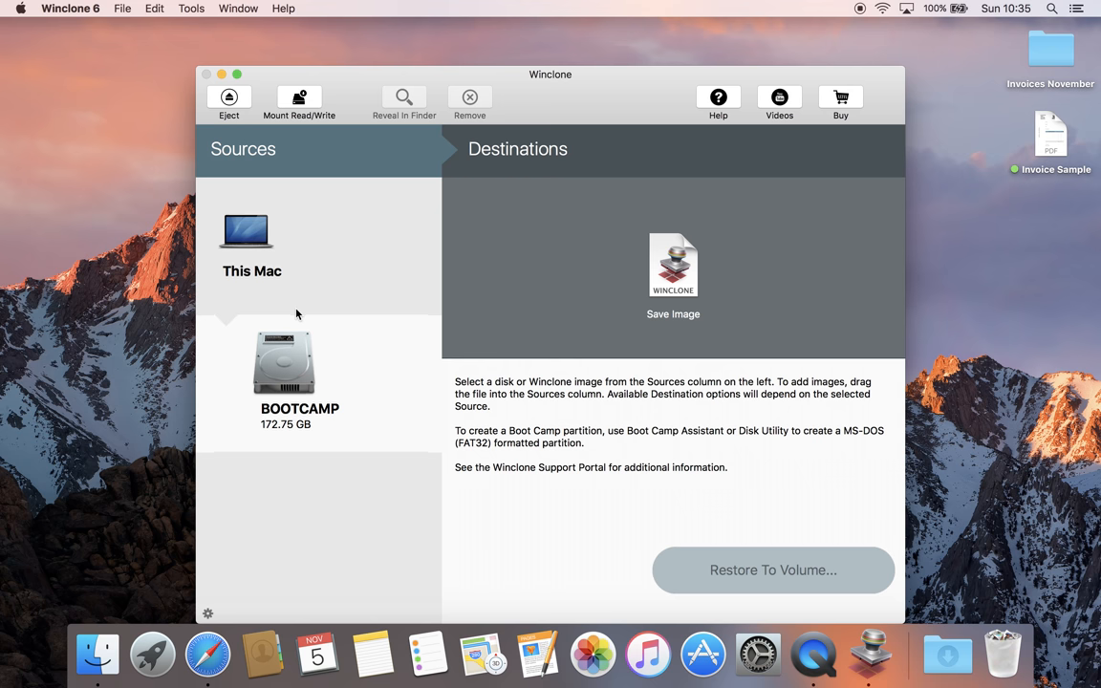
mouse_move(286, 401)
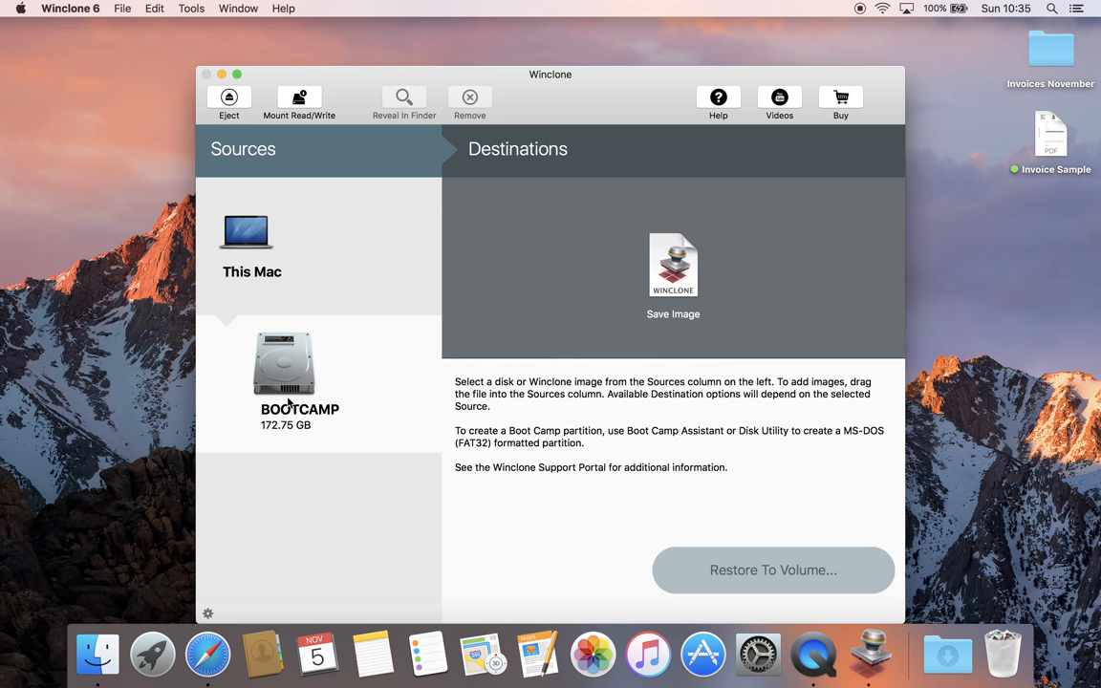
right_click(283, 363)
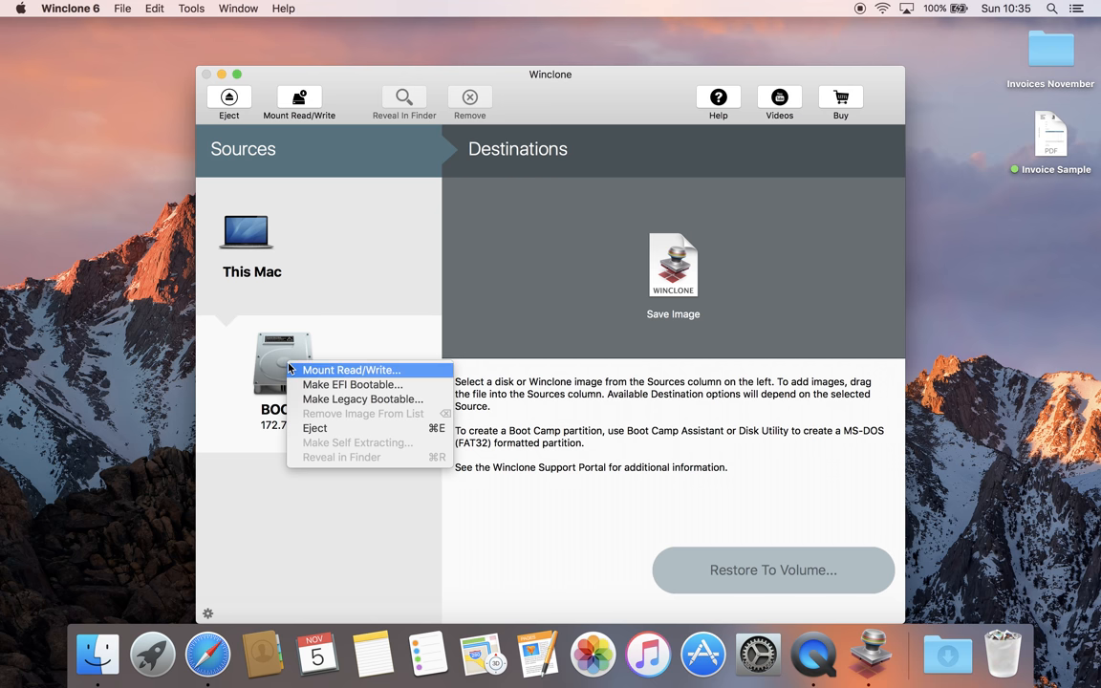
mouse_move(351, 384)
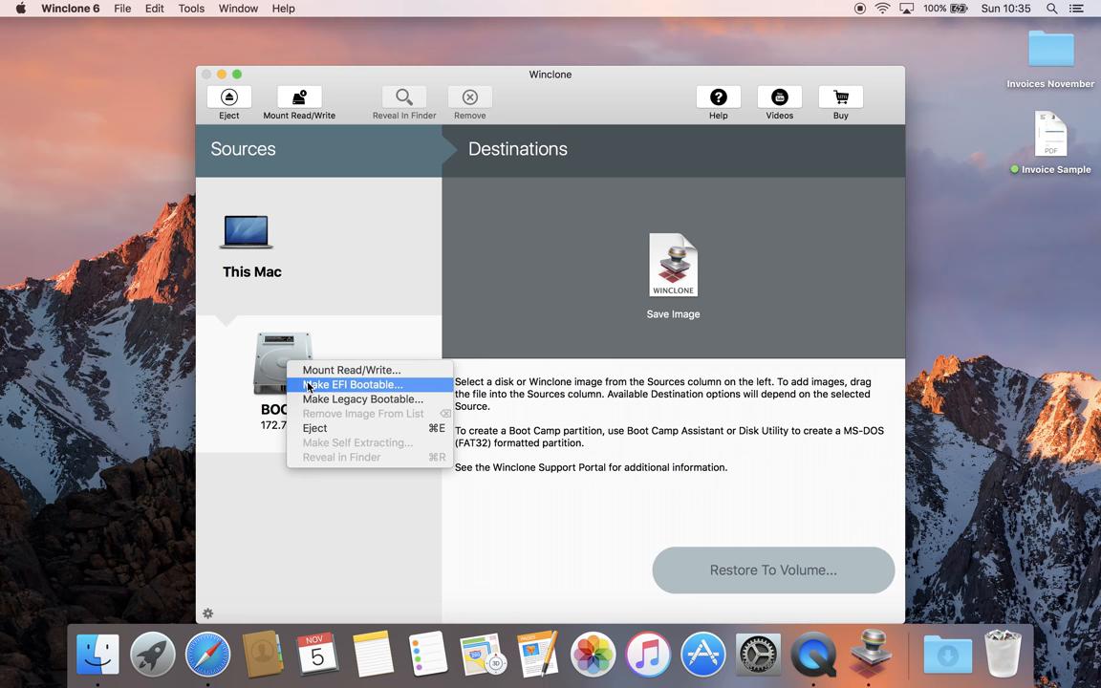
mouse_move(314, 390)
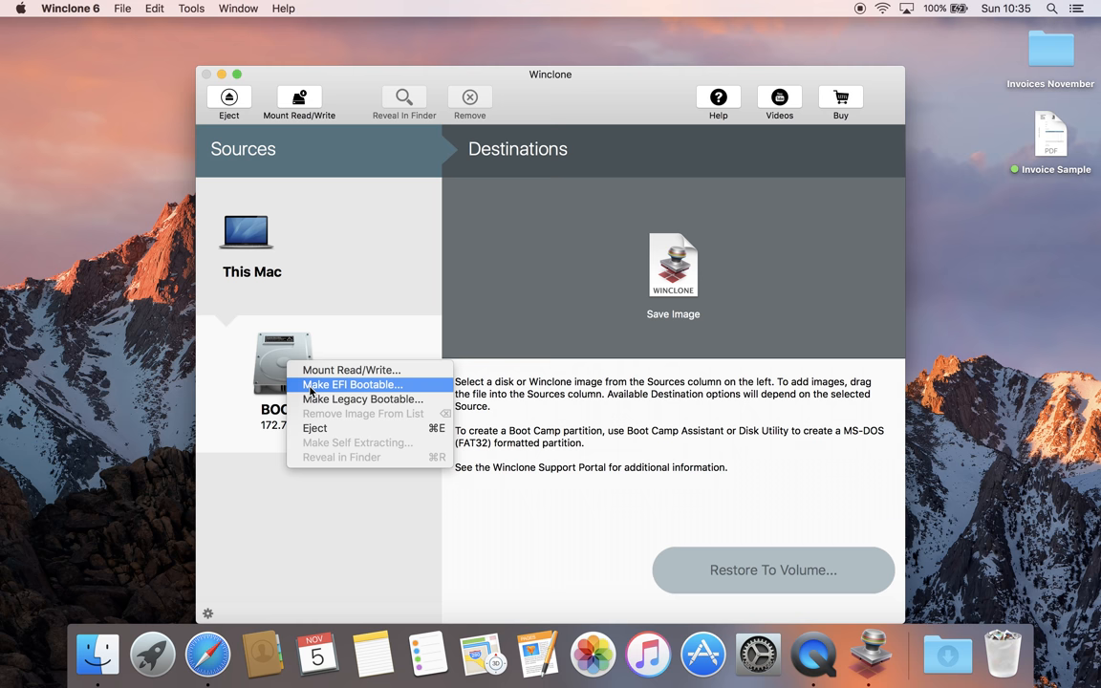
mouse_move(256, 449)
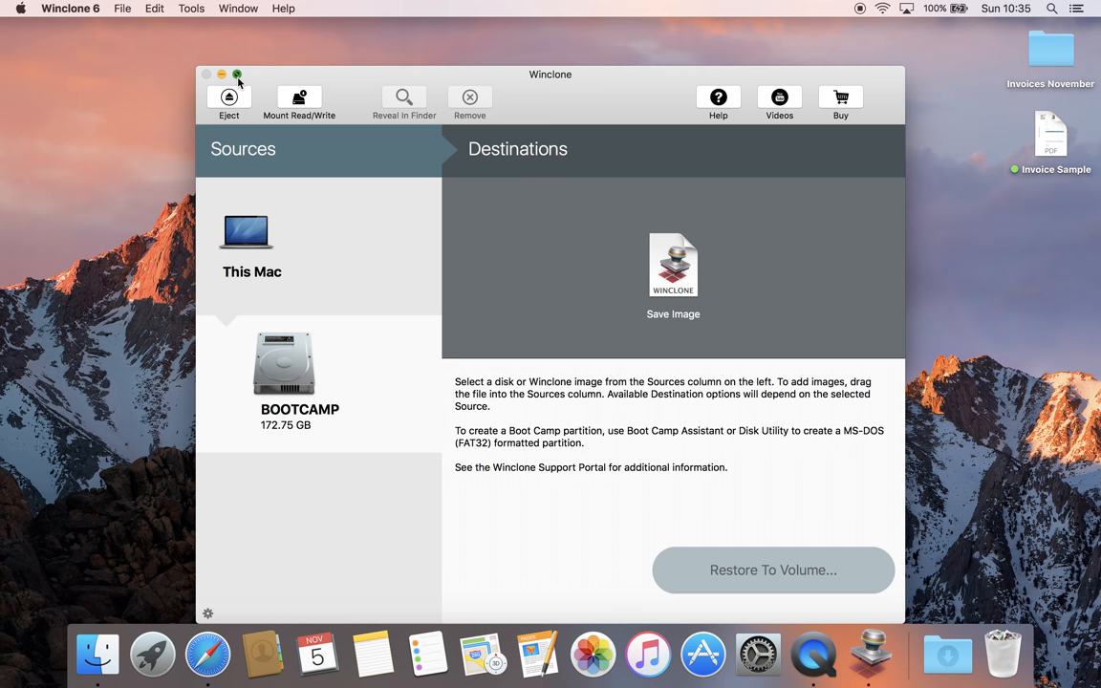
Step: Choose Make EFI Bootable for BOOTCAMP, then bring up Winclone's Dock menu
click(237, 74)
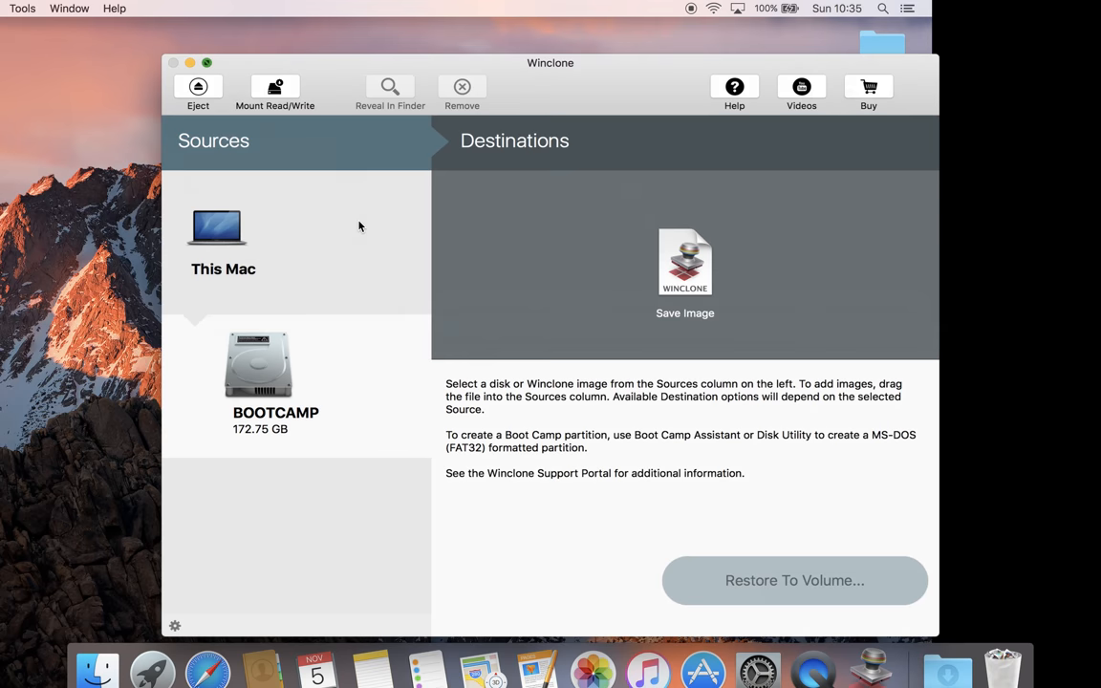
right_click(867, 653)
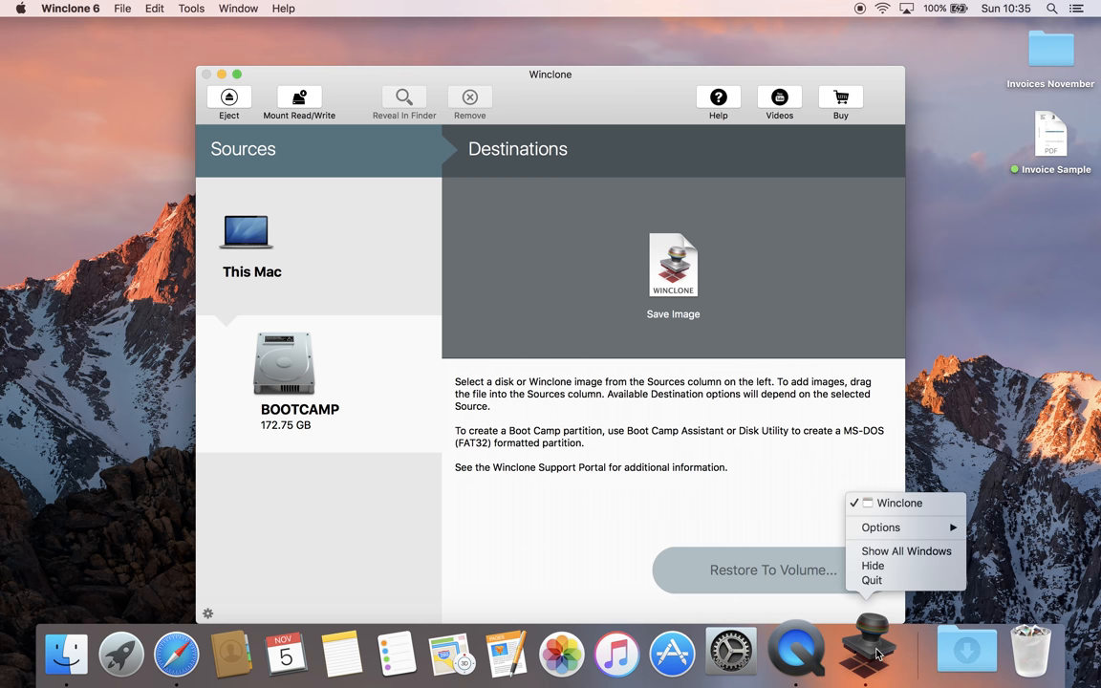
Step: Quit Winclone 6 from its Dock menu
click(871, 581)
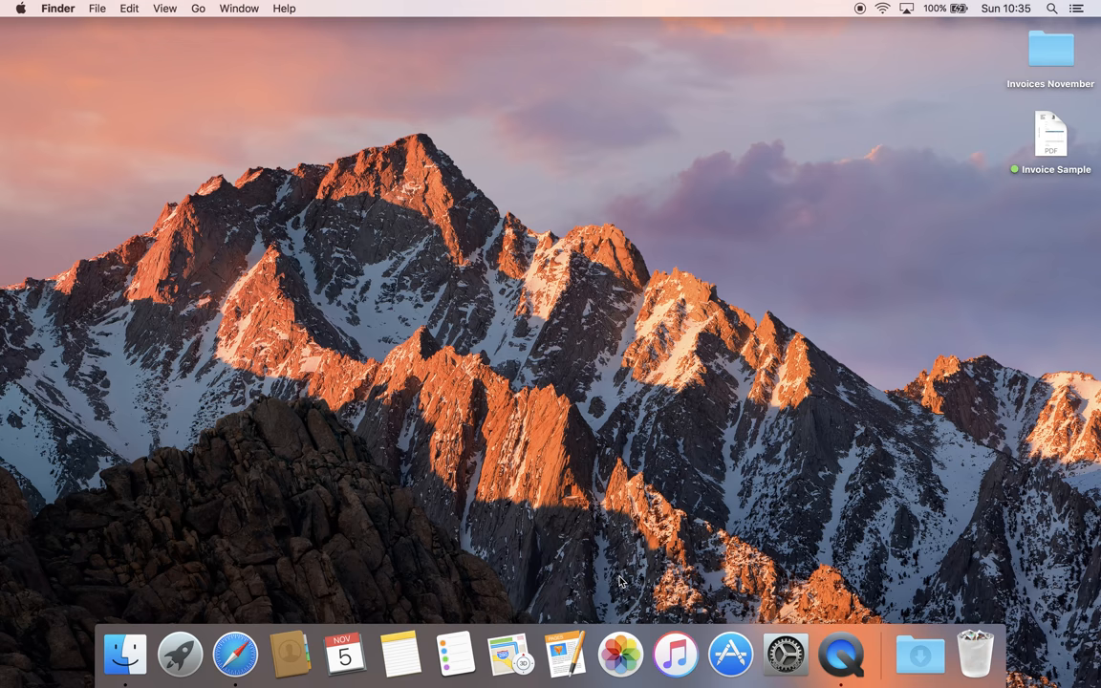
mouse_move(875, 80)
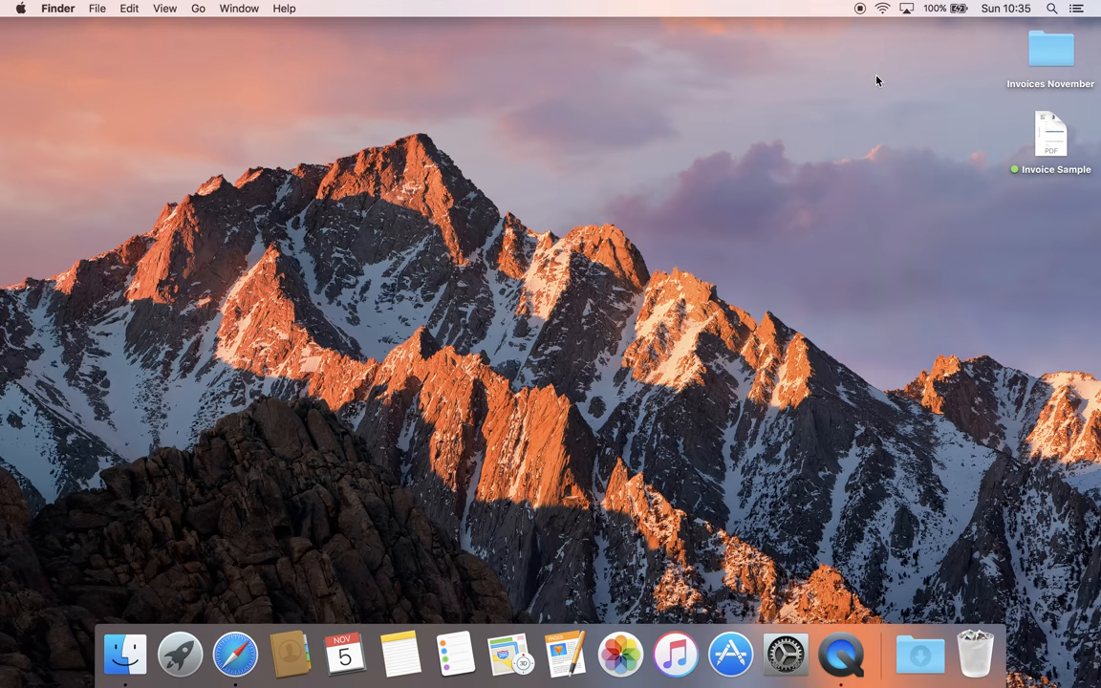